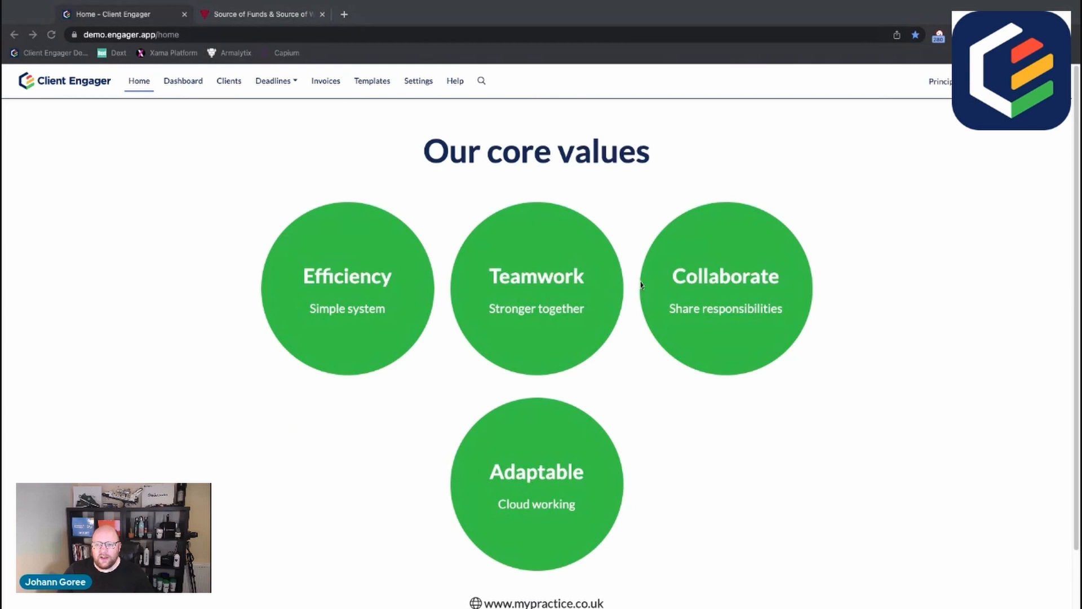
mouse_move(707, 232)
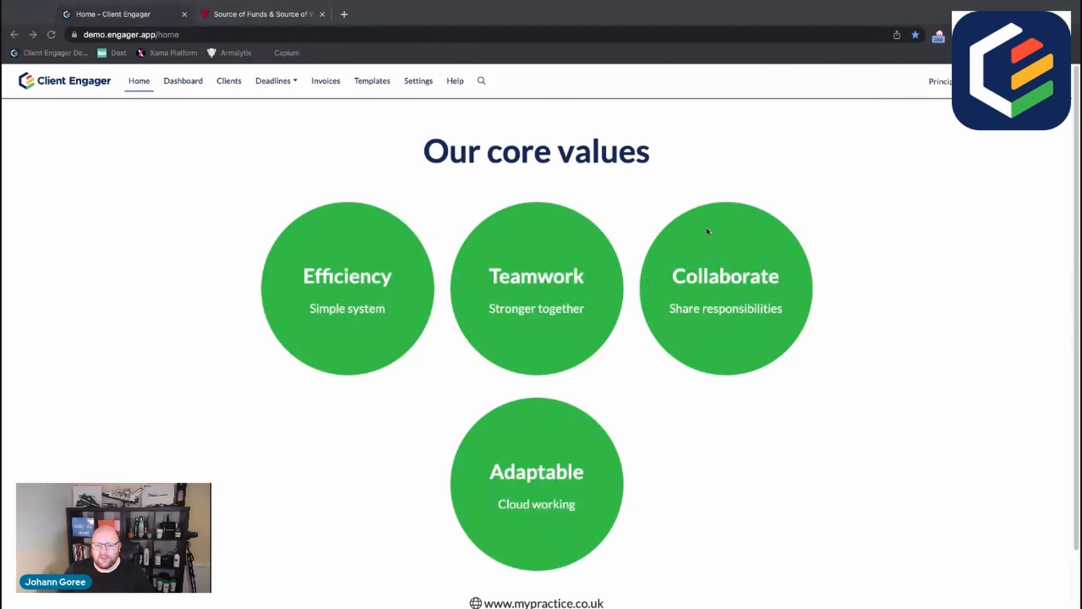
mouse_move(802, 116)
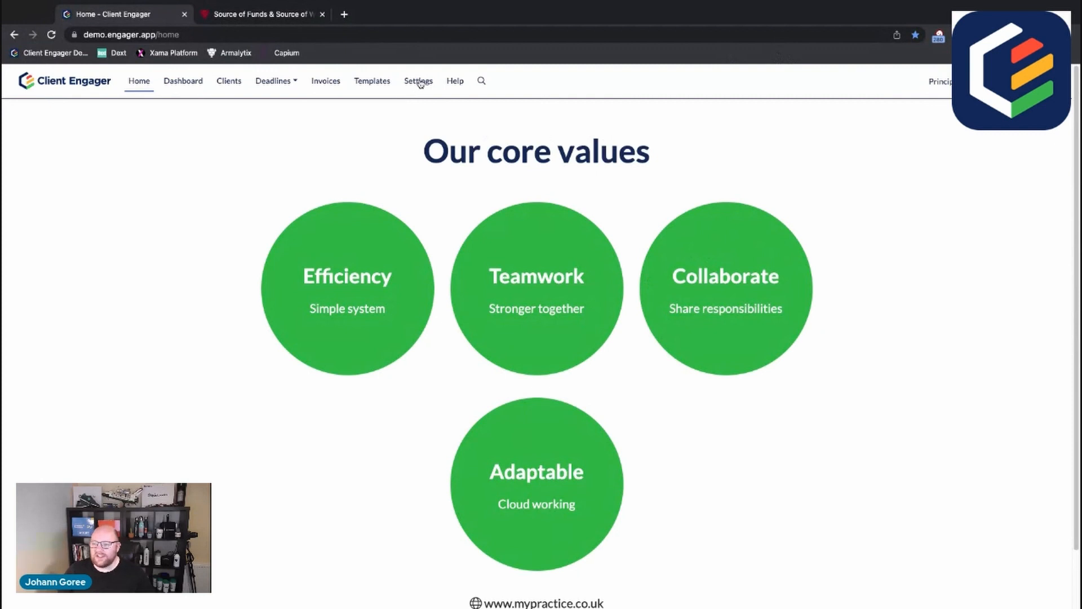
Step: Go to the practice Settings to show My Practice's Company Information details
click(418, 81)
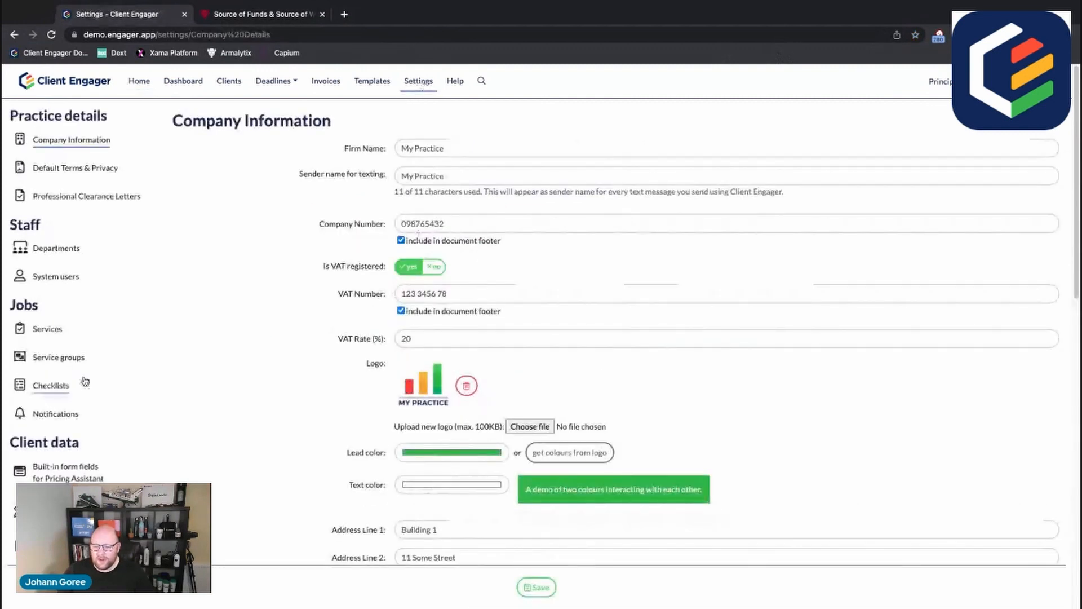
scroll(down, 3)
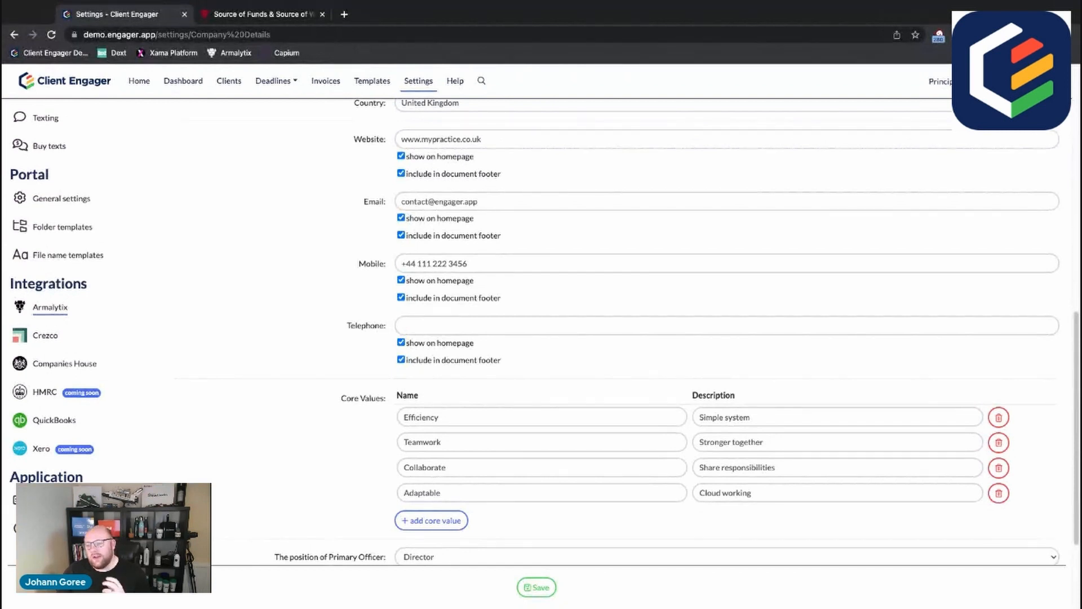
mouse_move(69, 334)
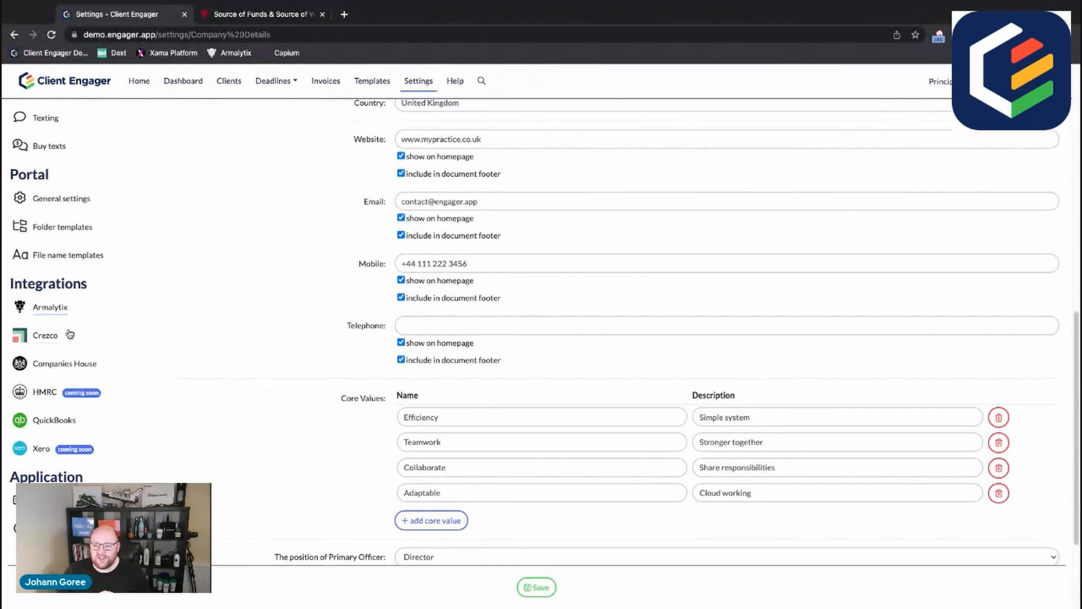
mouse_move(70, 331)
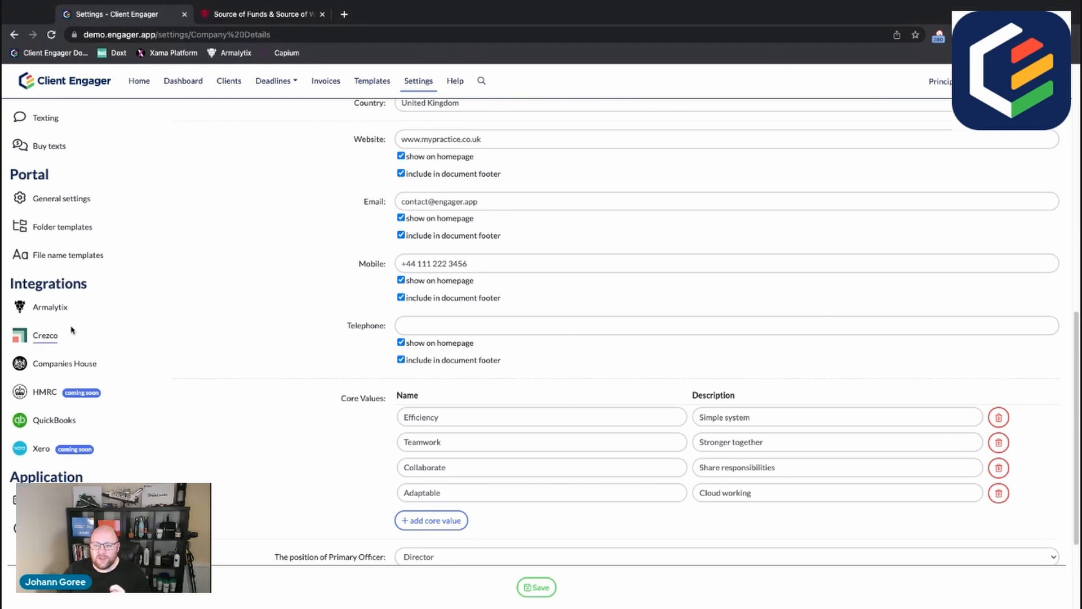
mouse_move(72, 332)
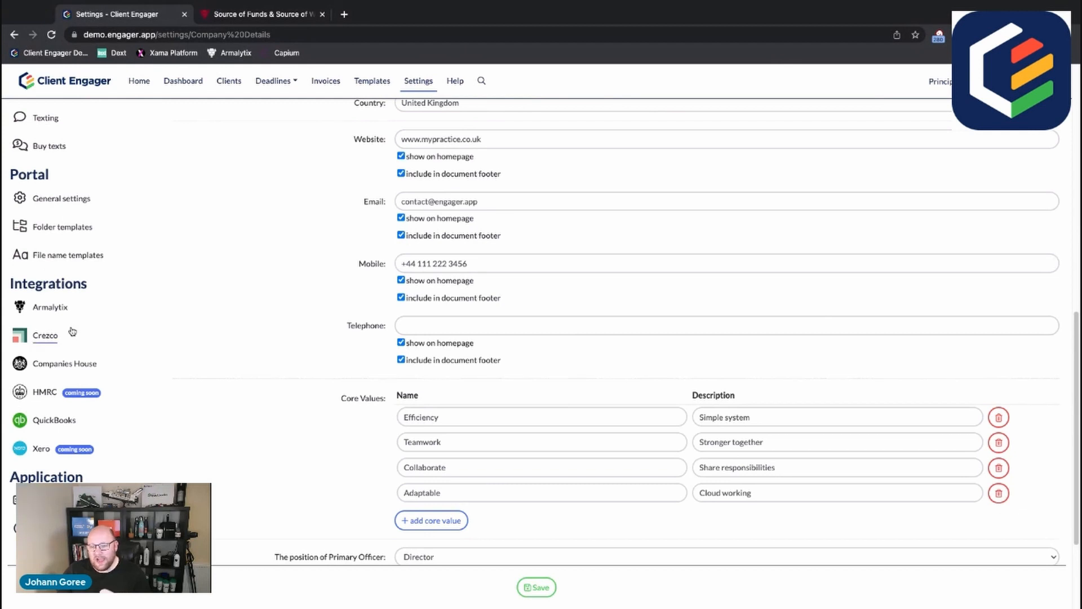
mouse_move(67, 345)
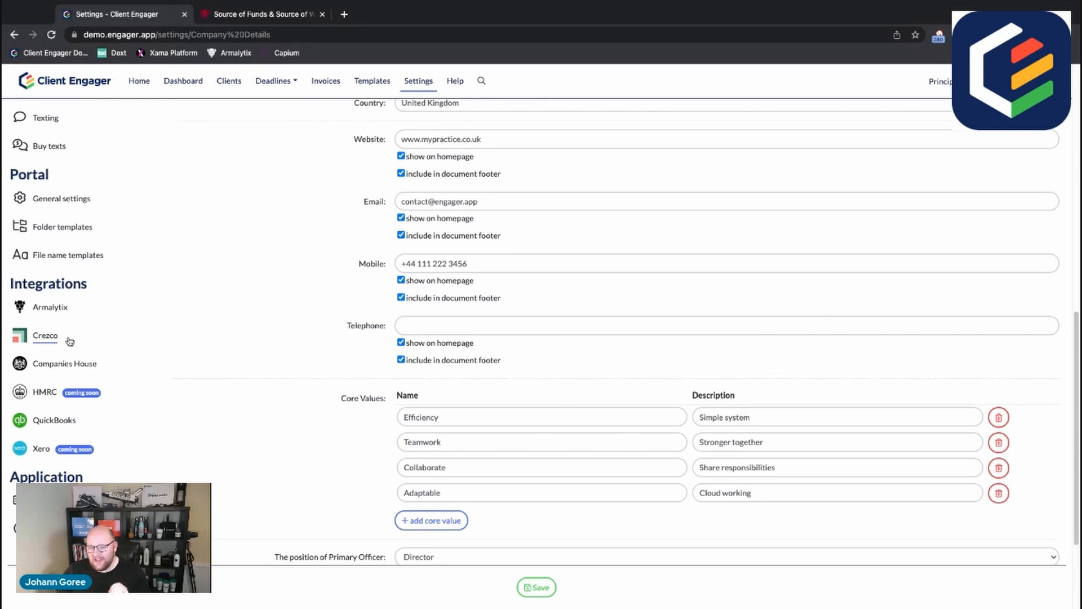
mouse_move(82, 331)
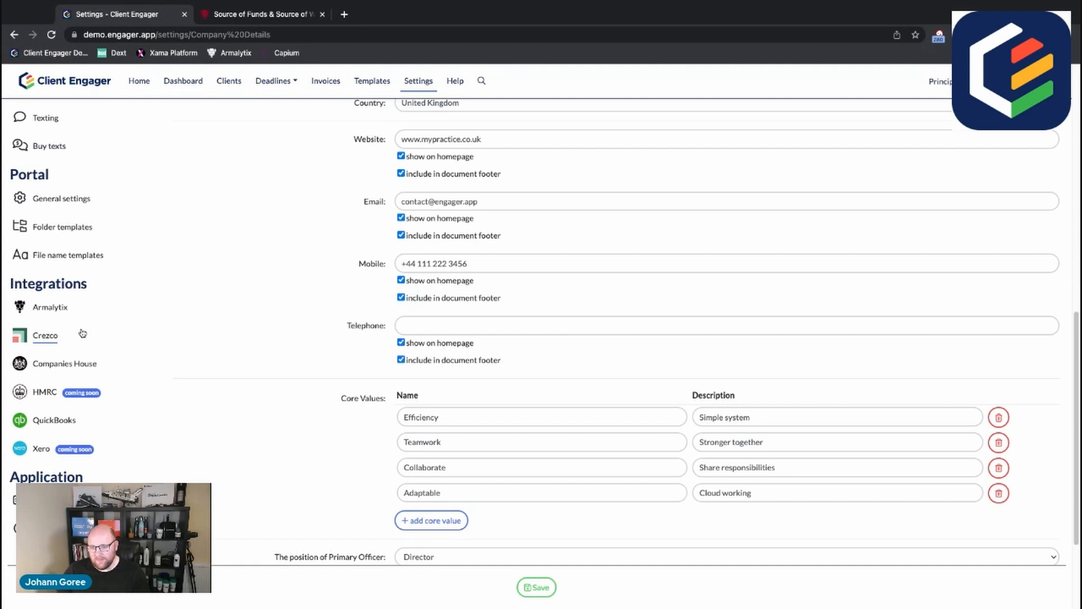
mouse_move(75, 335)
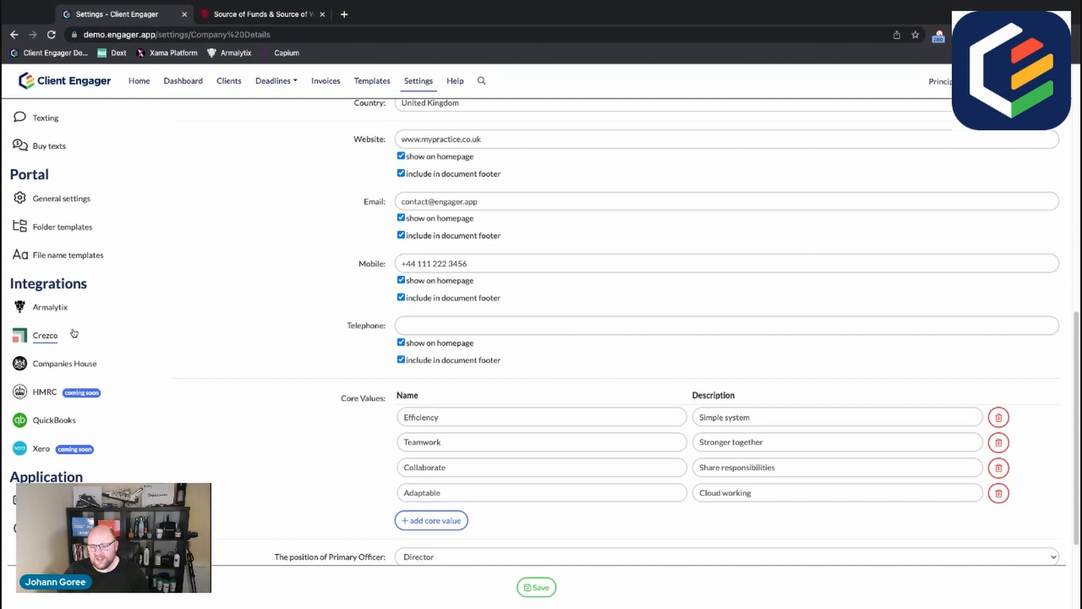
mouse_move(121, 336)
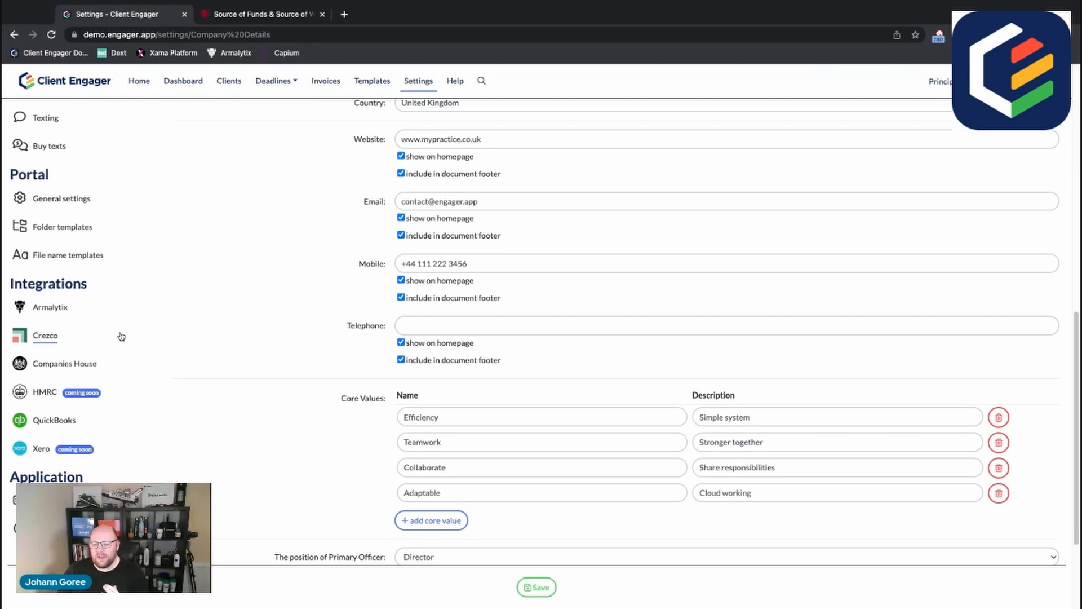
mouse_move(121, 336)
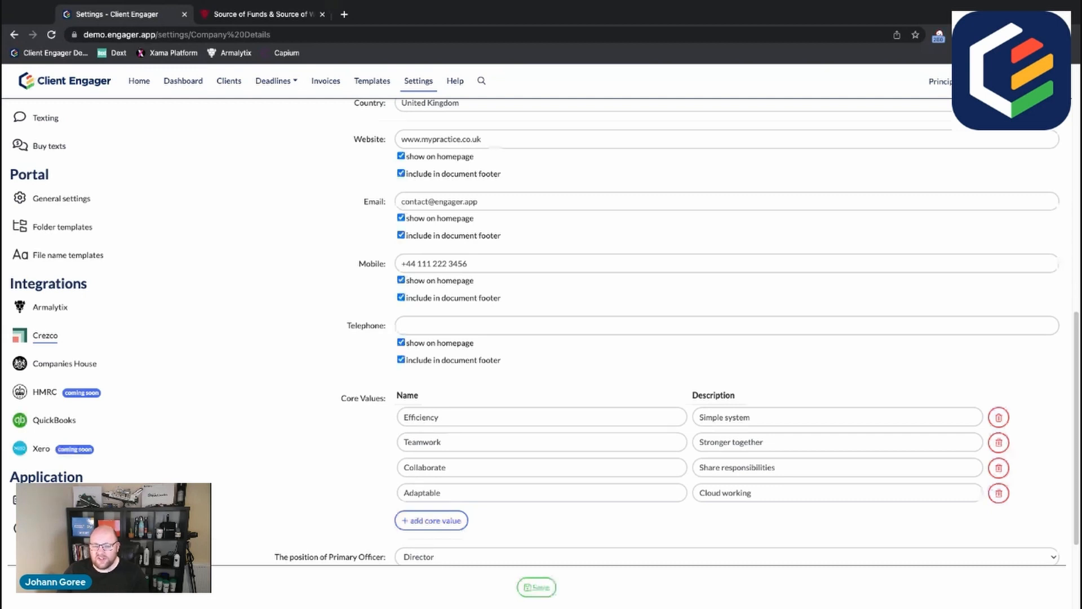
mouse_move(115, 348)
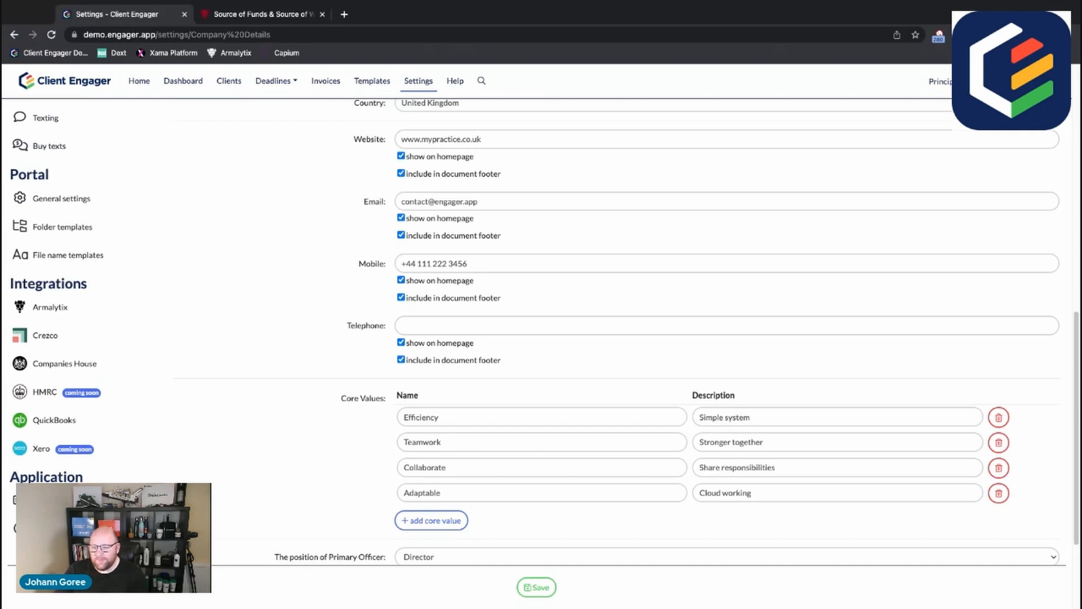
mouse_move(48, 307)
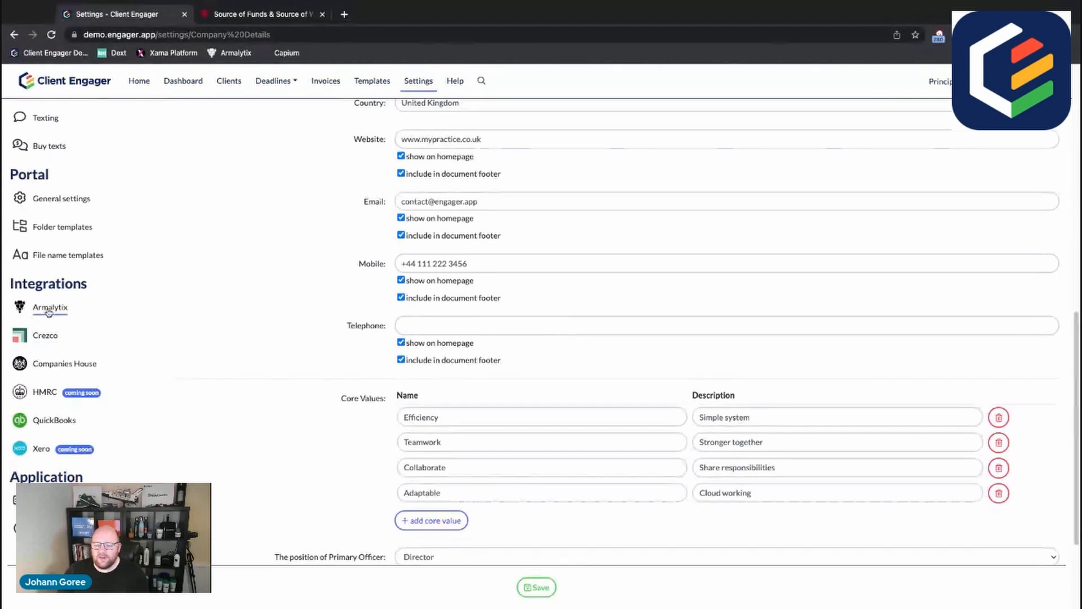
click(49, 306)
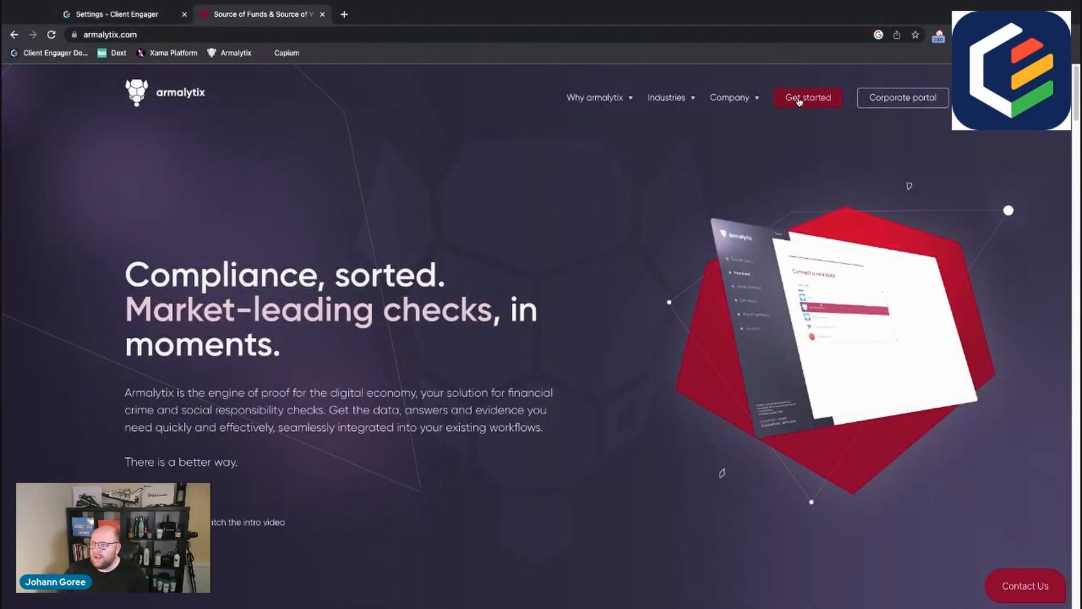
mouse_move(456, 287)
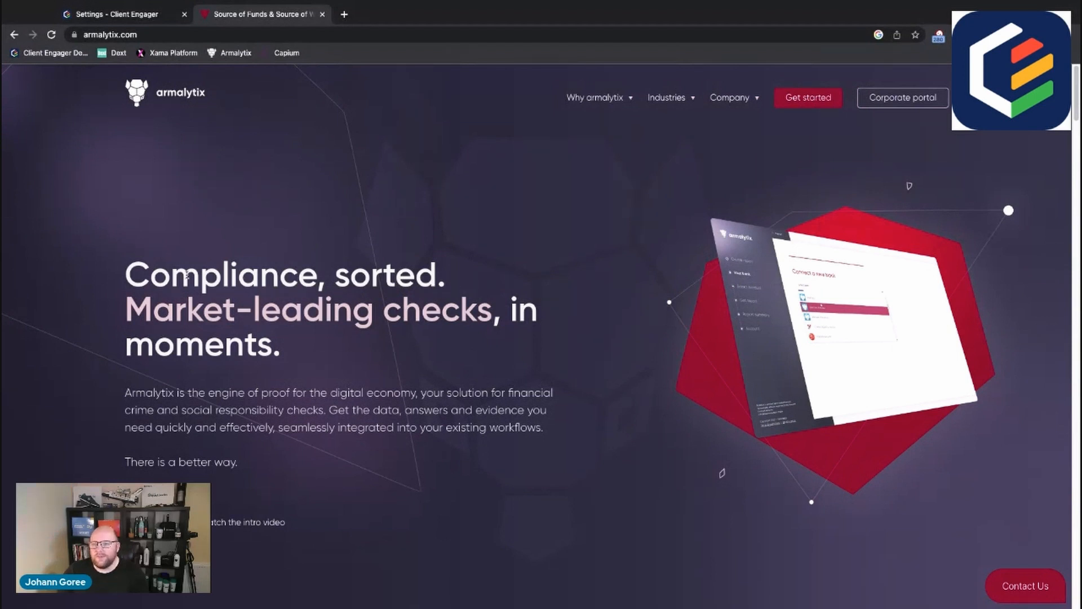
Step: Scroll through the armalytix.com home page to review its compliance checks overview
scroll(down, 3)
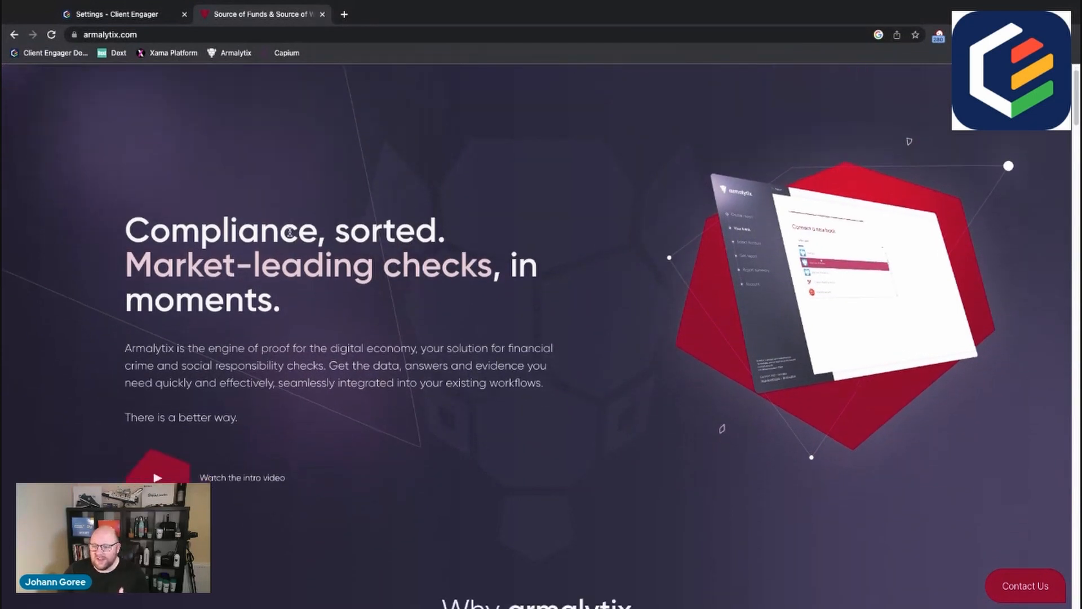
scroll(down, 3)
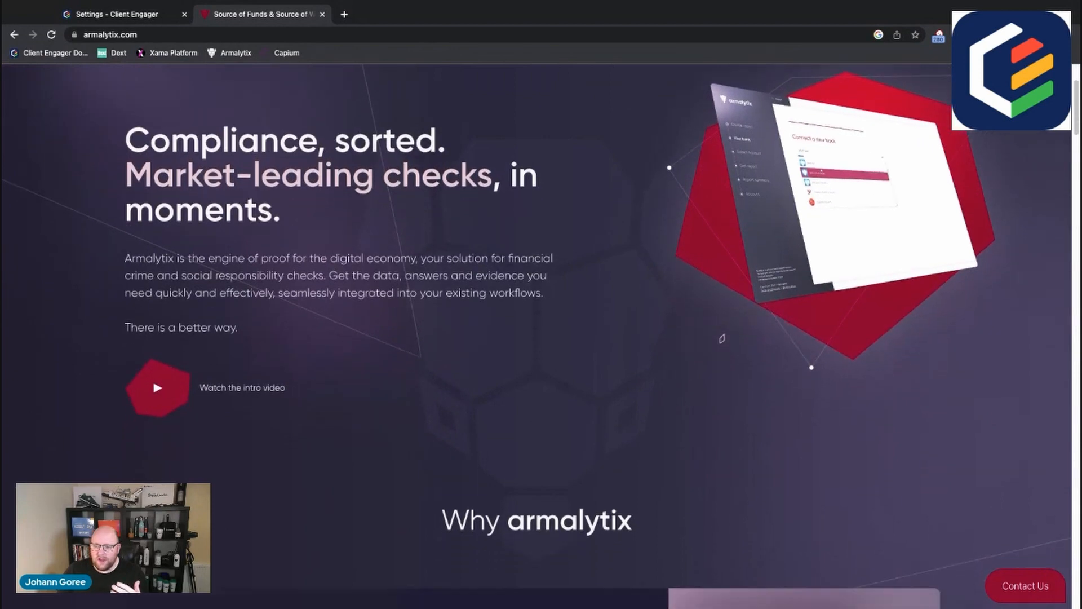
scroll(down, 3)
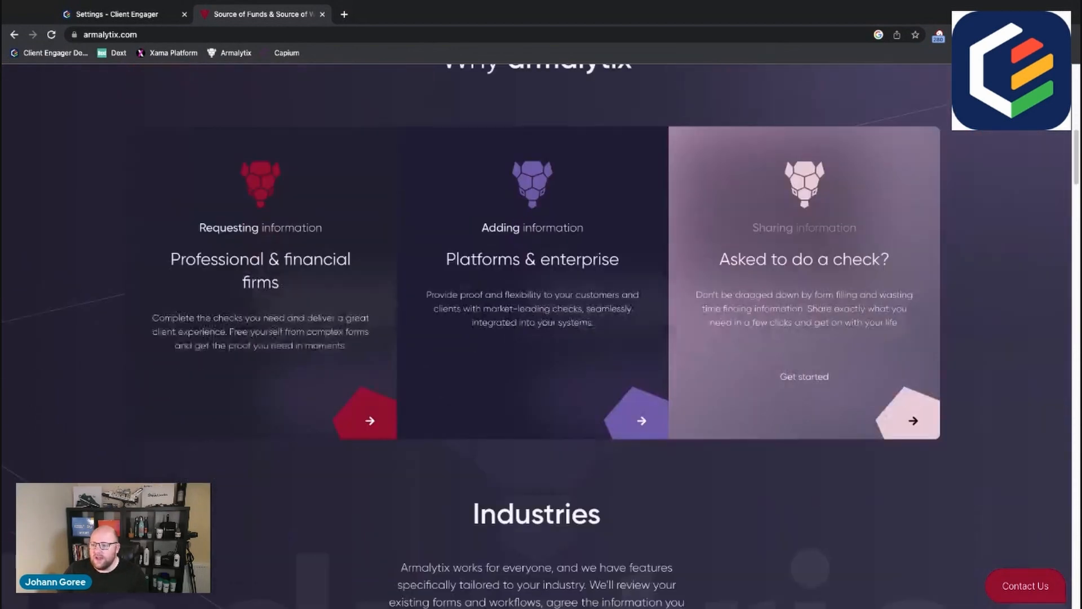
scroll(up, 3)
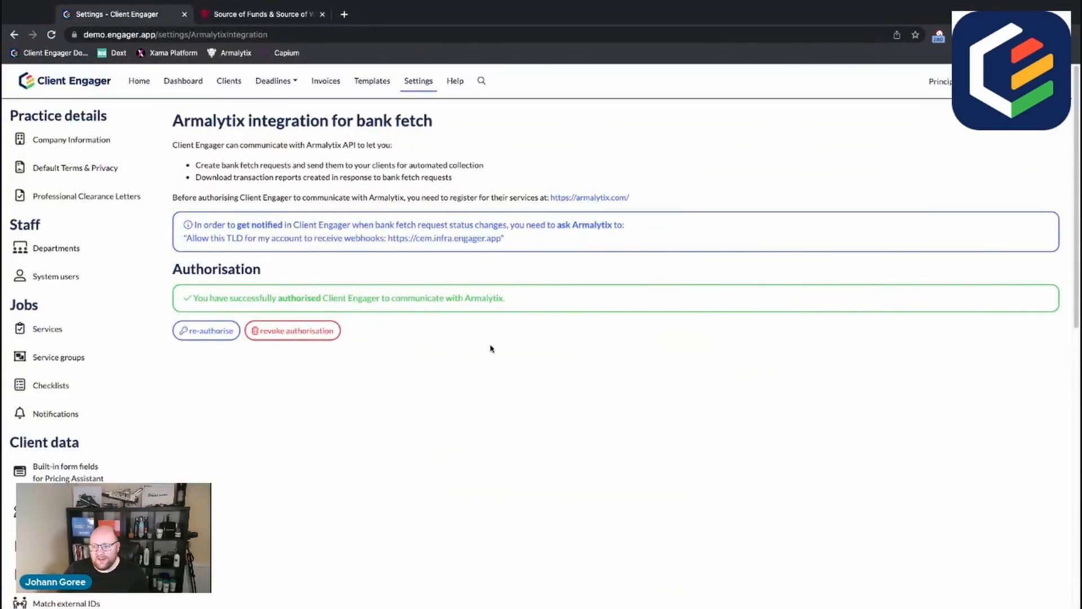
mouse_move(410, 289)
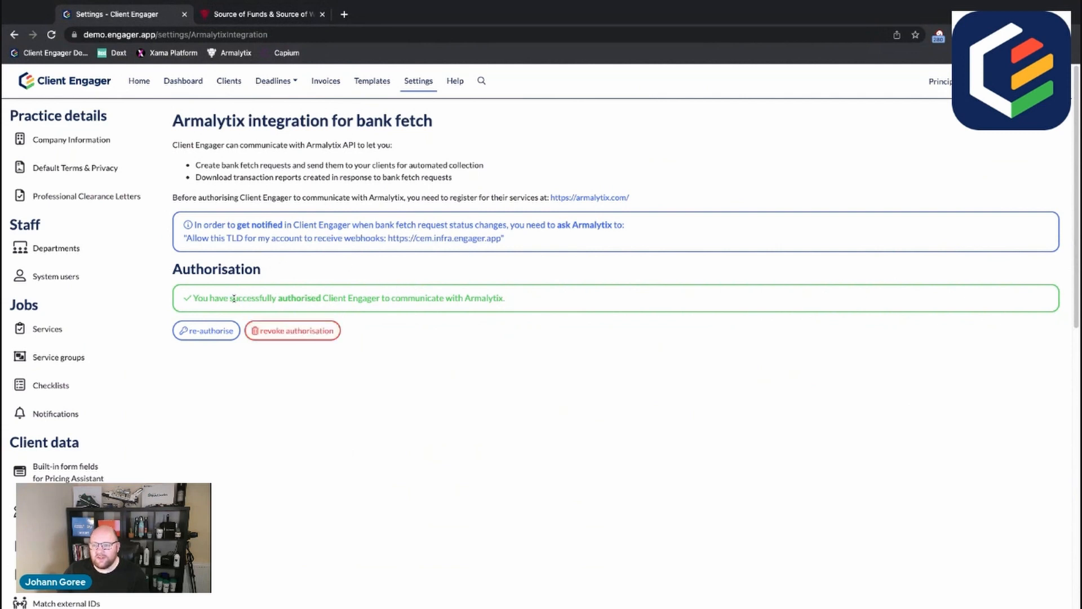
mouse_move(270, 318)
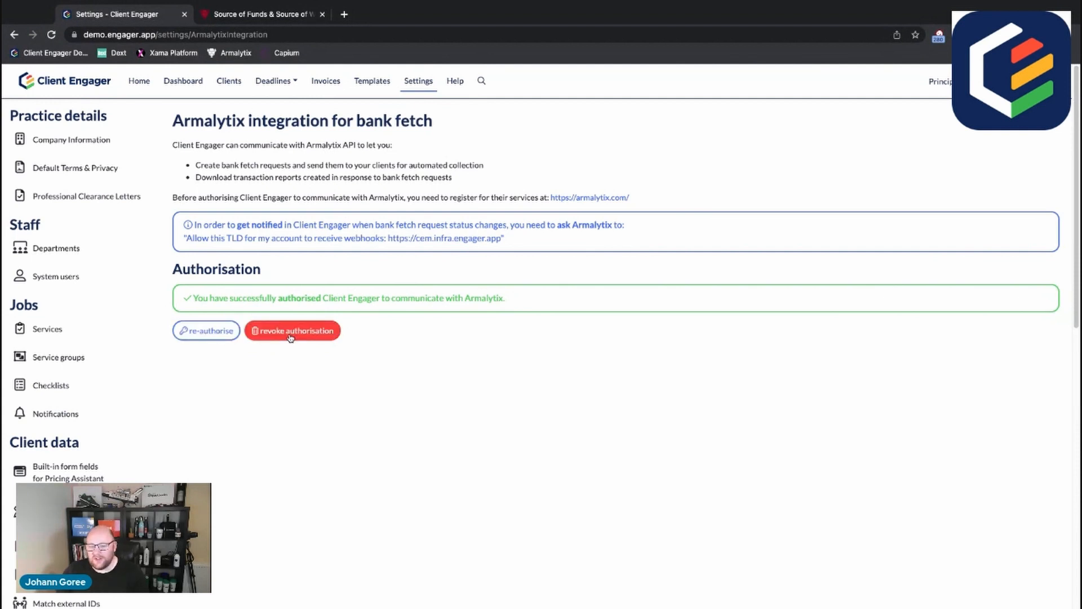
Step: Scroll the Armalytix integration page to confirm the bank fetch connection is authorised
scroll(down, 3)
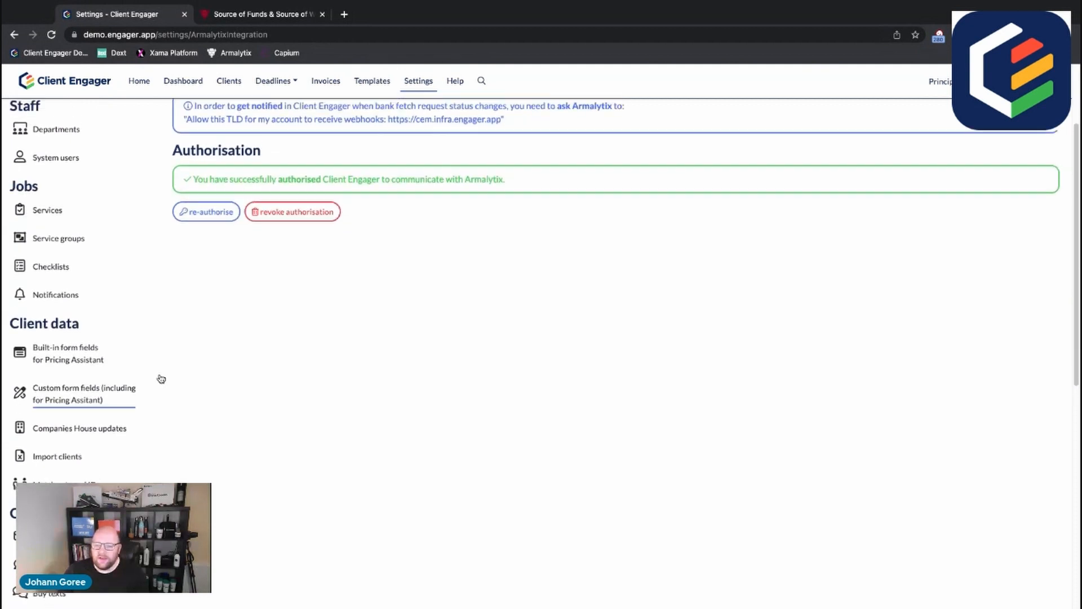
scroll(up, 3)
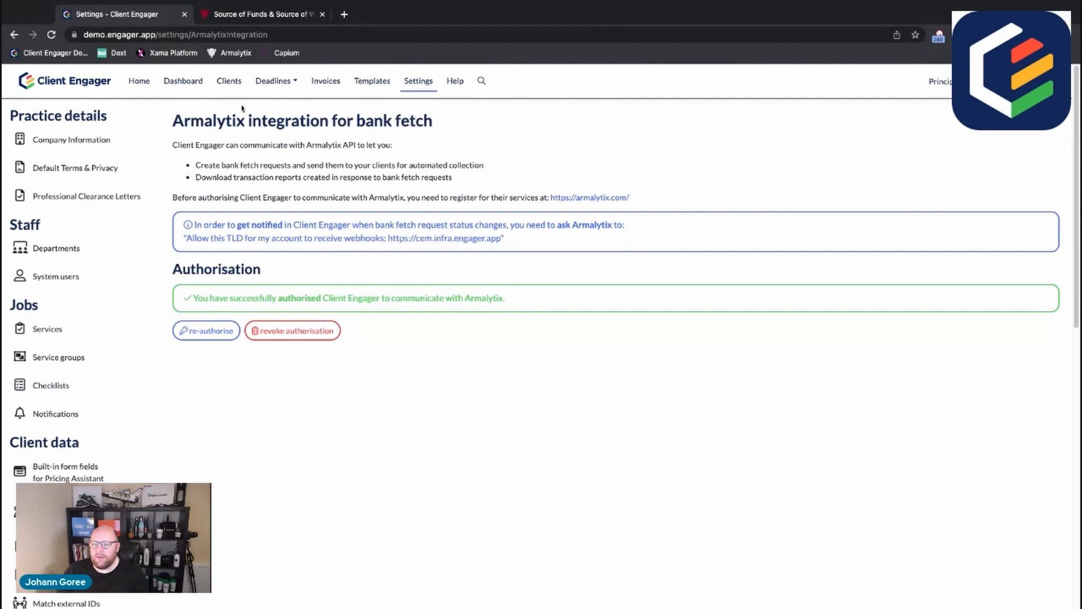
Step: Show the Bank Fetch requests for the client Client Engager Online Limited
click(229, 81)
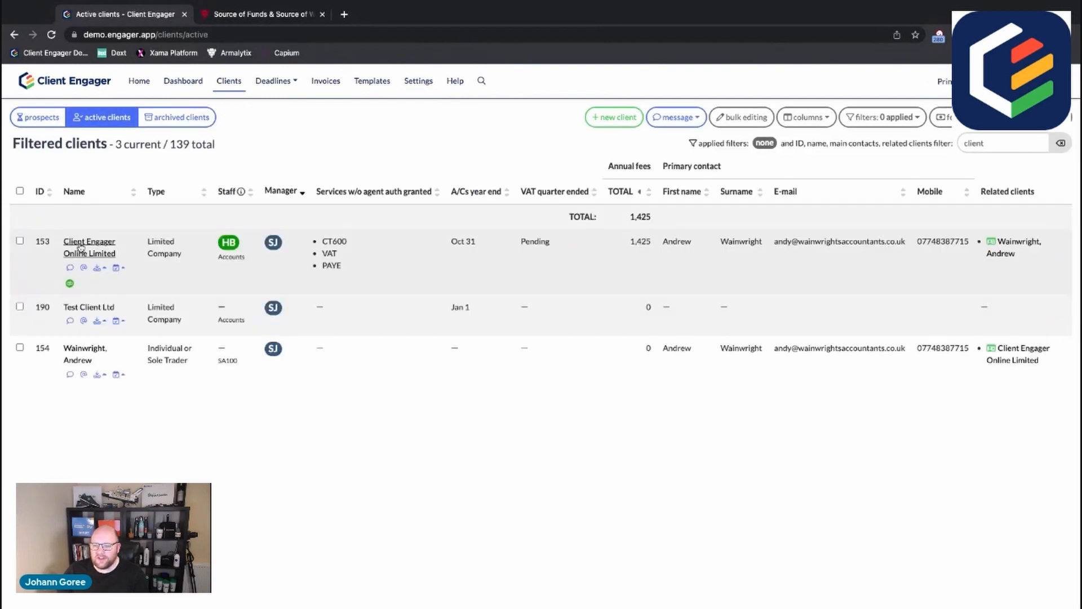
click(88, 247)
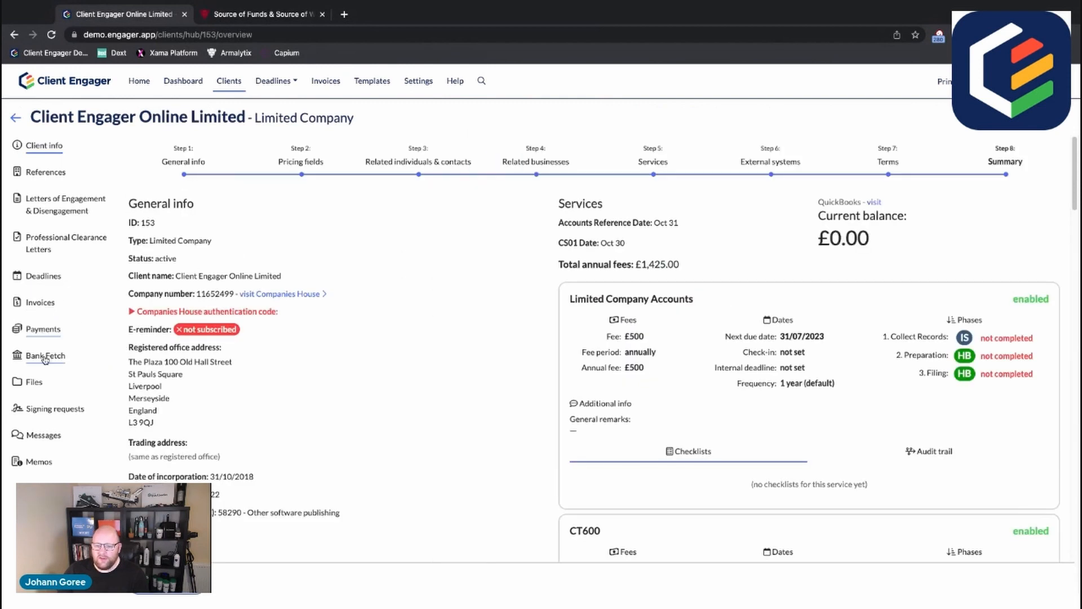
click(46, 356)
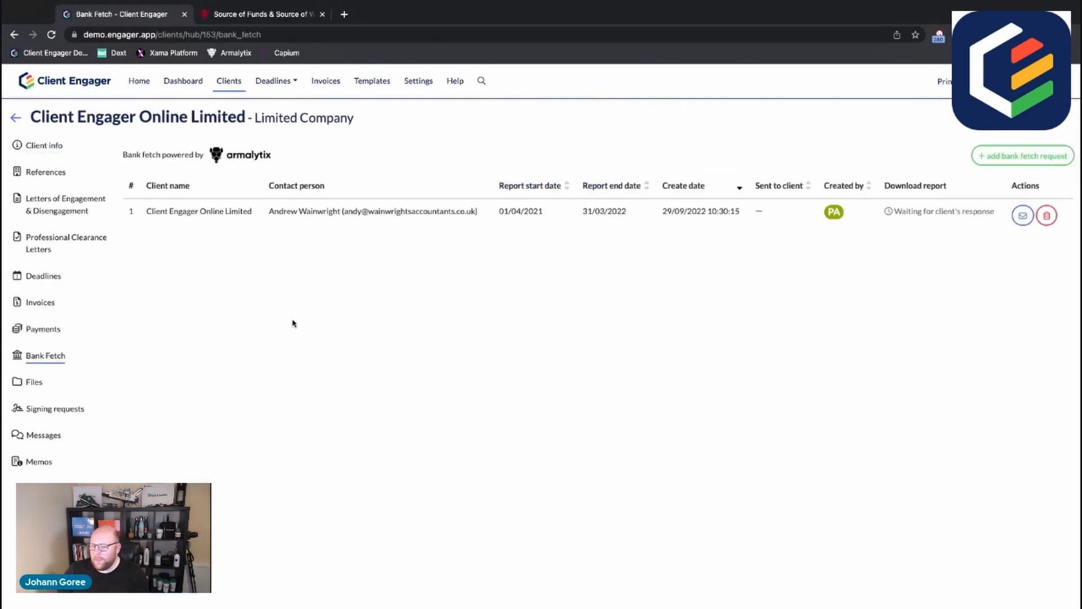
mouse_move(150, 312)
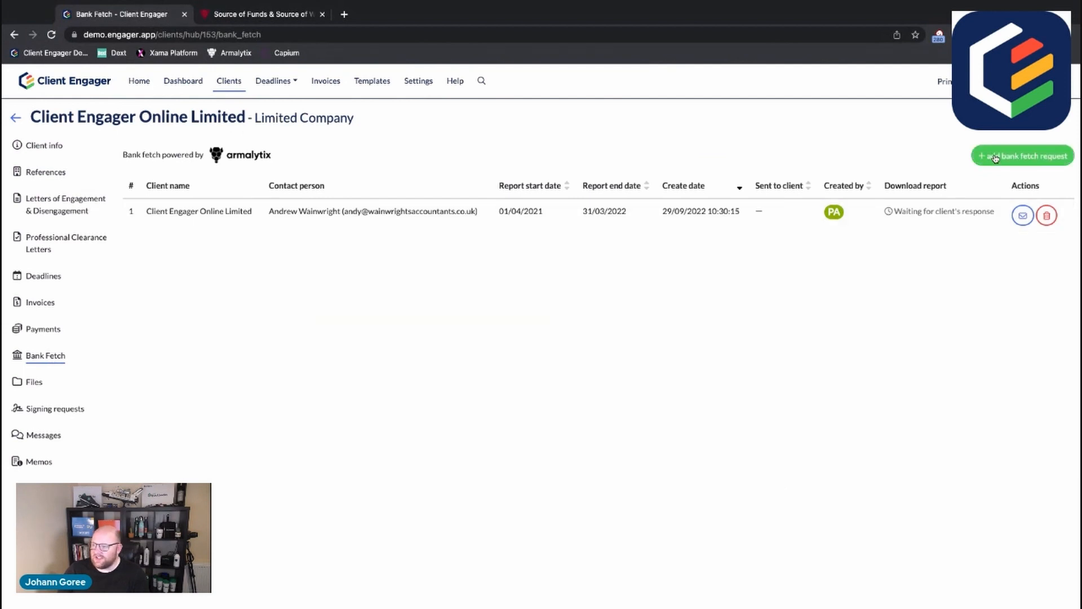
Step: Draft a new bank fetch request for 01/11/2022 to 31/12/2022, then dismiss it unsaved
click(1023, 156)
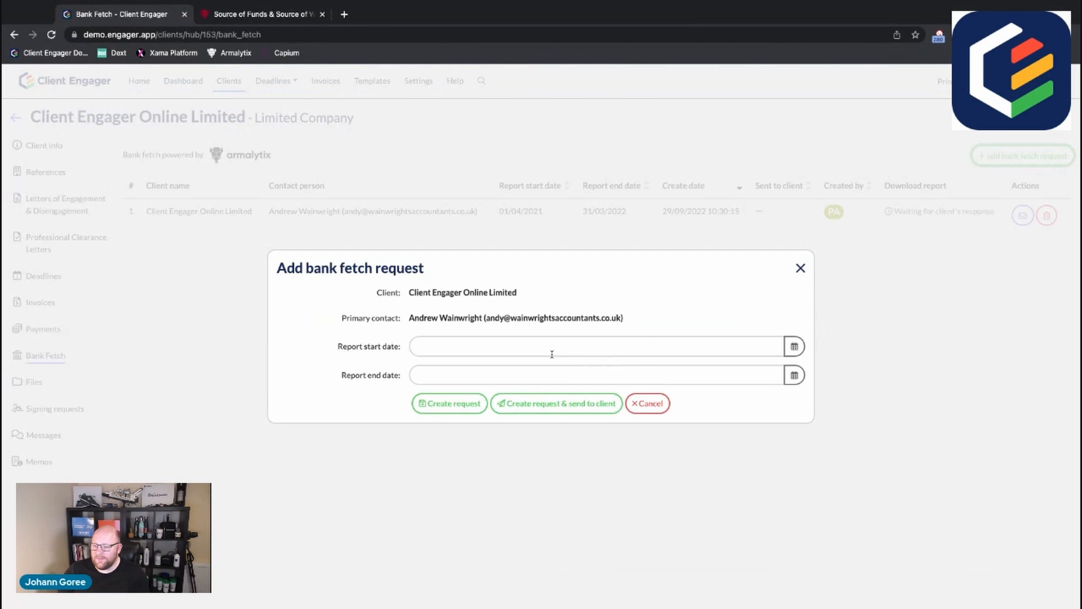
text(0)
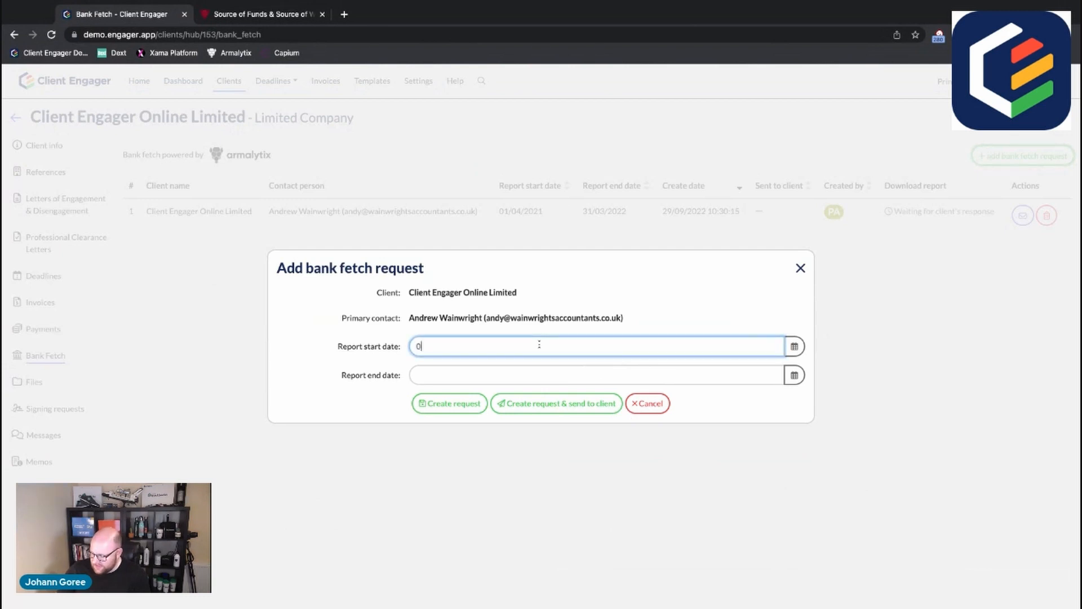
text(1/11)
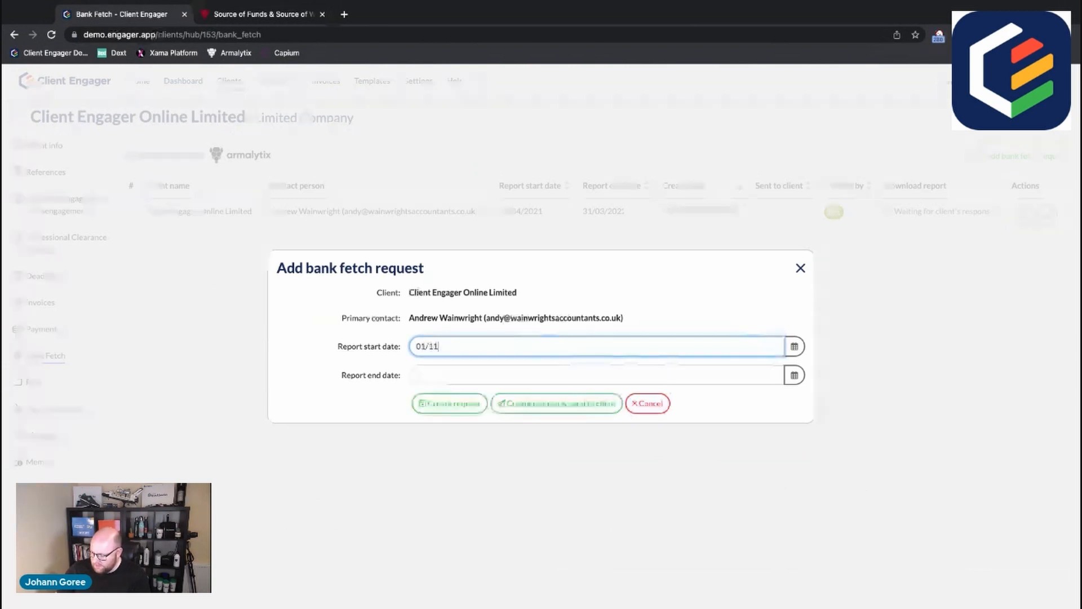
text(2022)
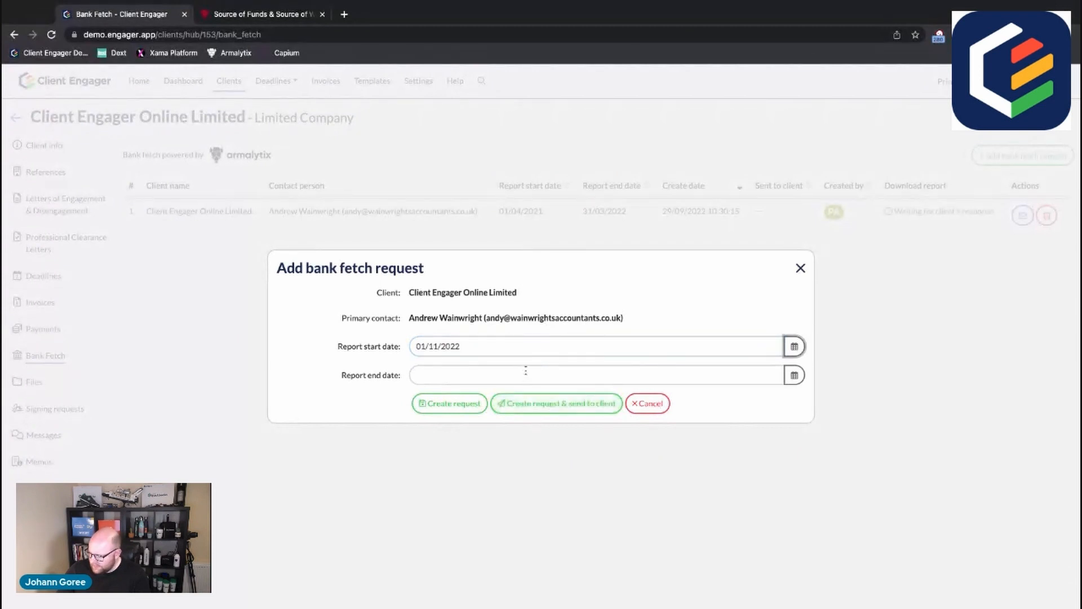
text(31/12)
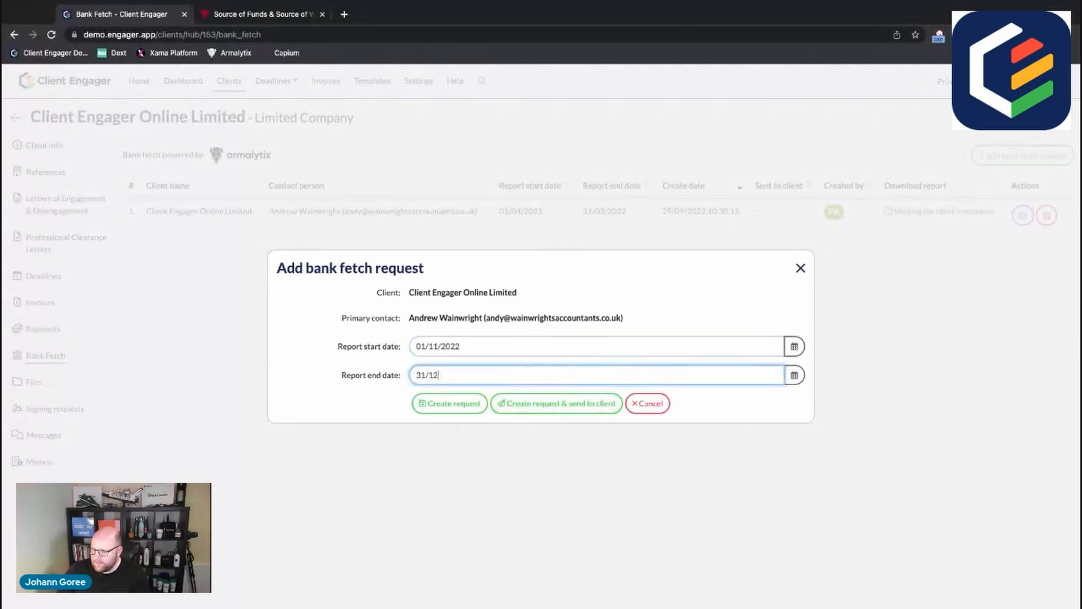
text(/2022)
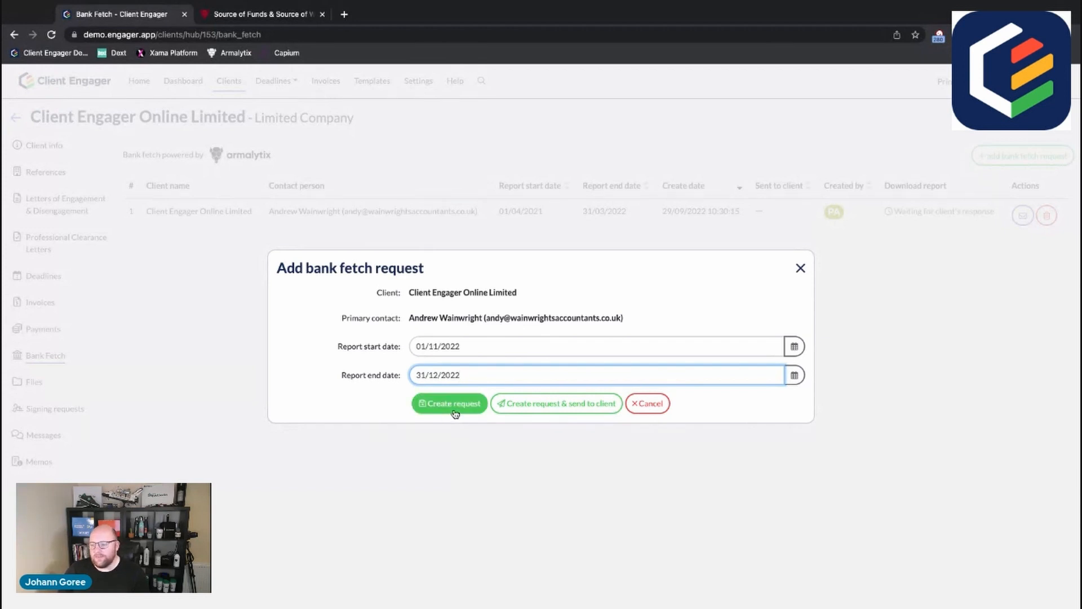
mouse_move(556, 404)
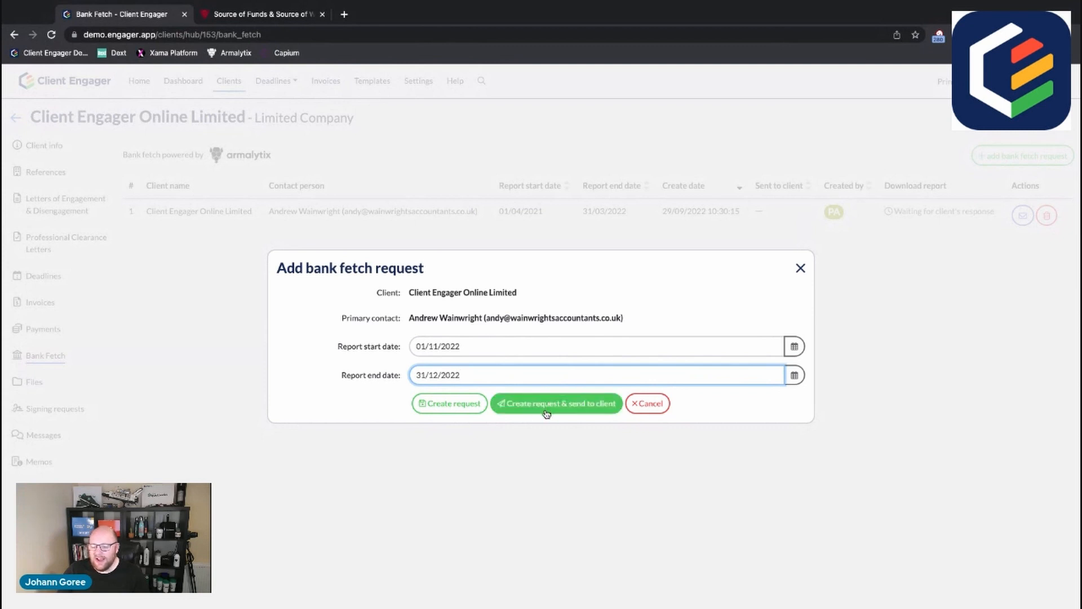
mouse_move(527, 421)
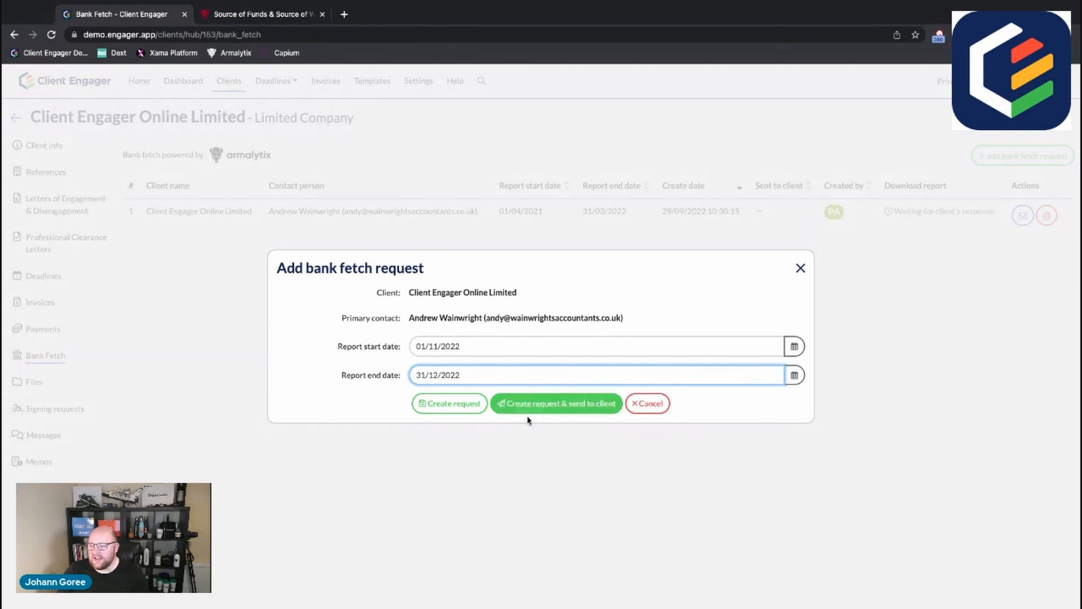
mouse_move(590, 389)
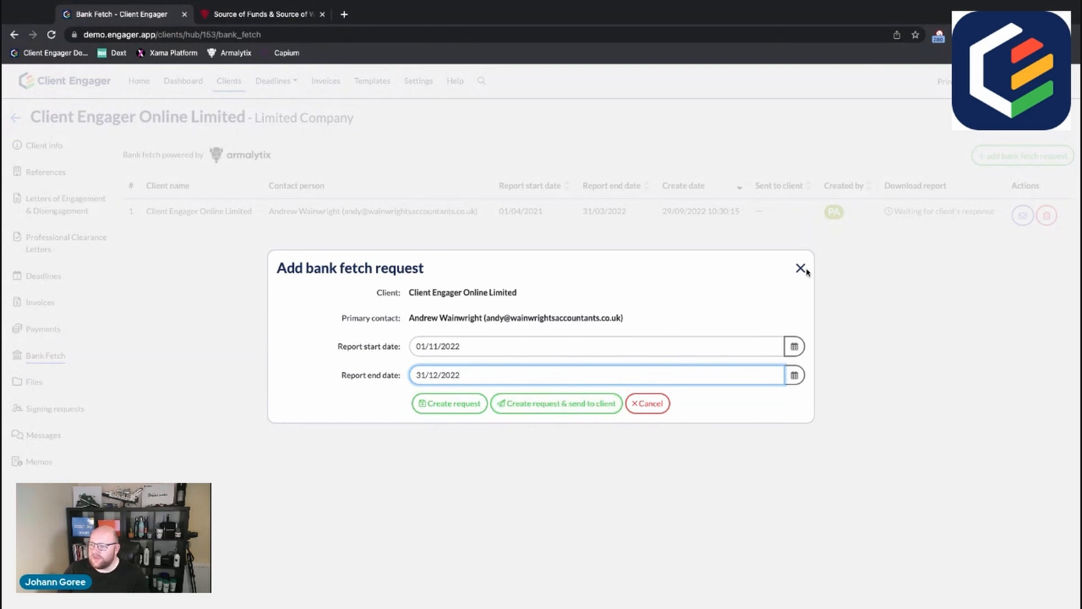
click(801, 268)
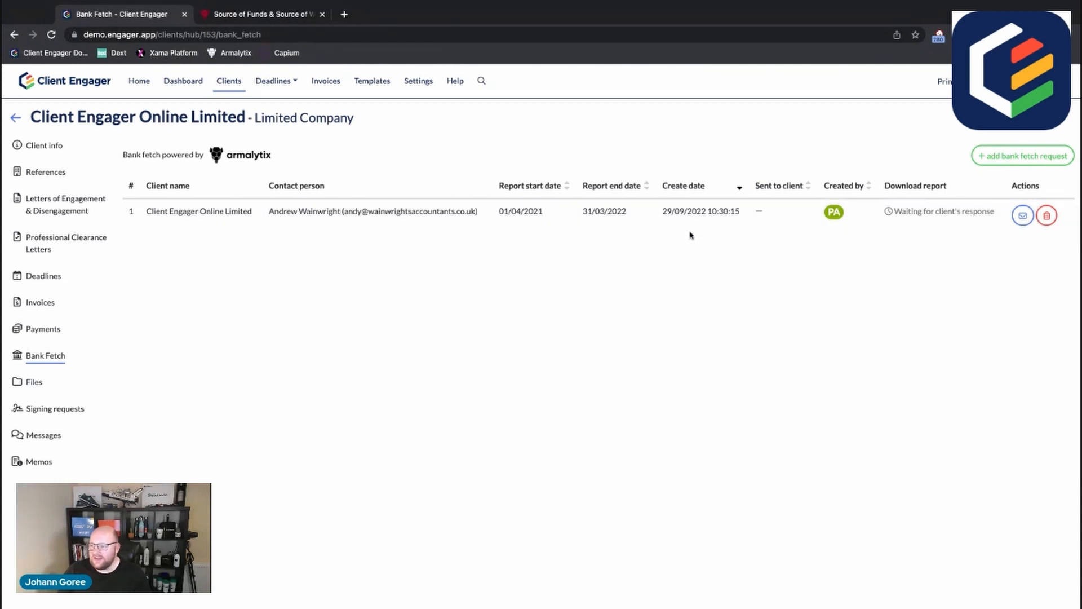
mouse_move(701, 211)
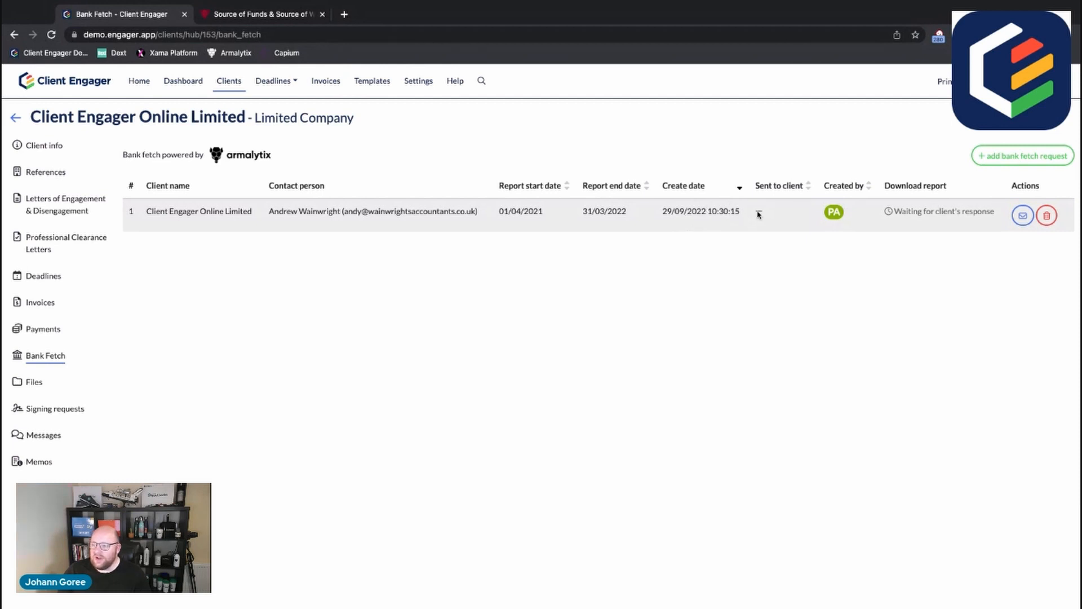
mouse_move(776, 215)
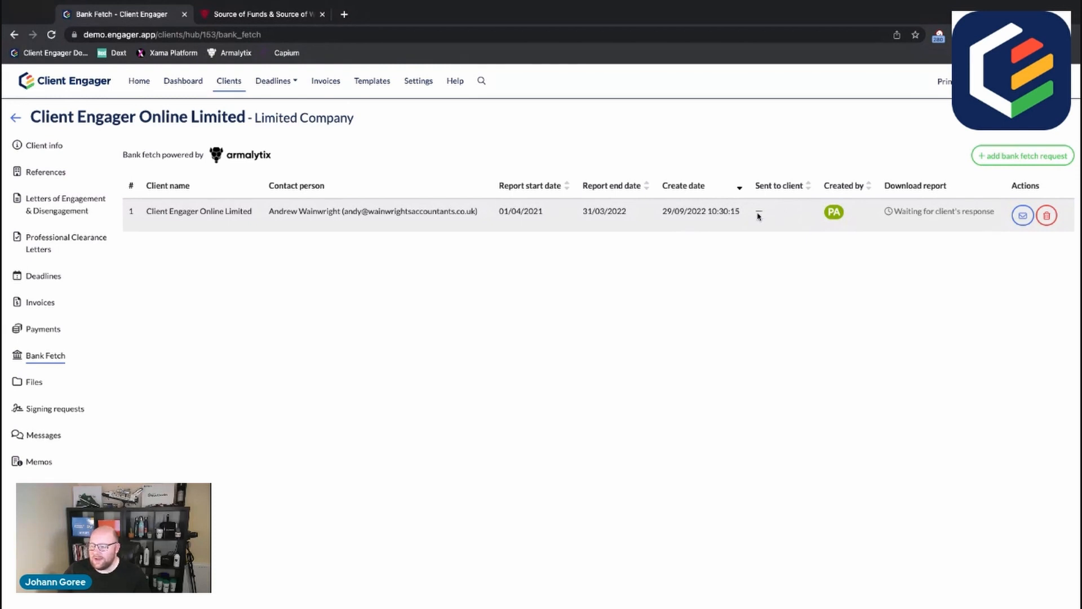
mouse_move(772, 211)
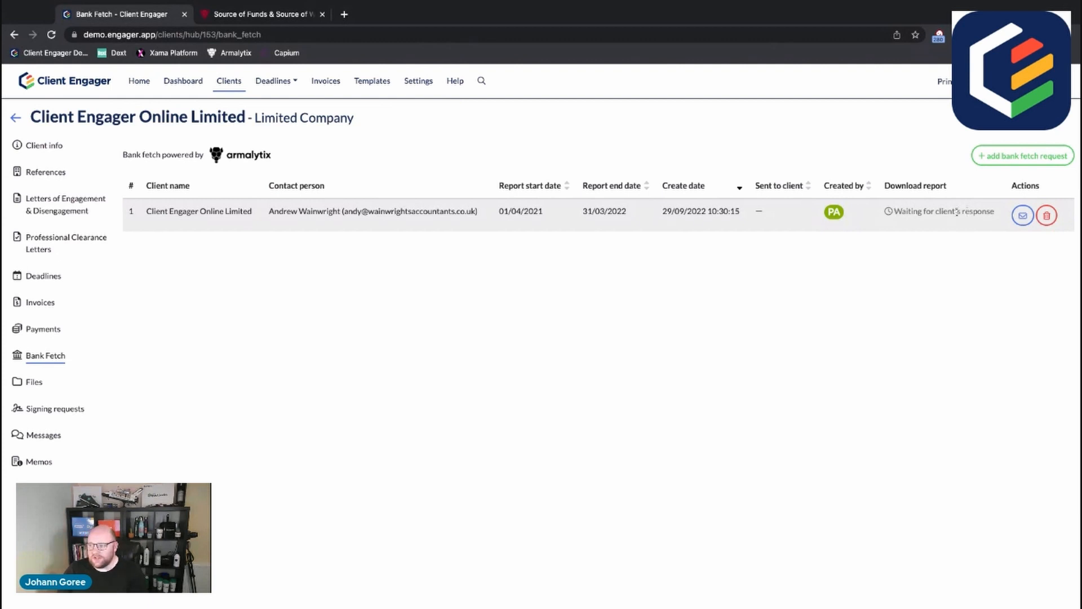
mouse_move(900, 222)
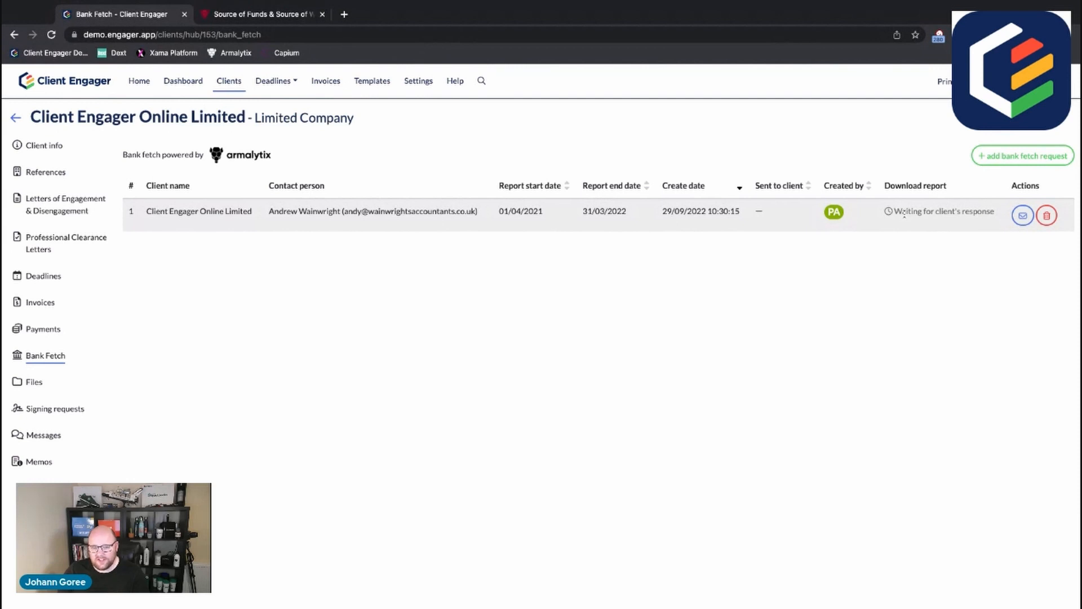
mouse_move(872, 220)
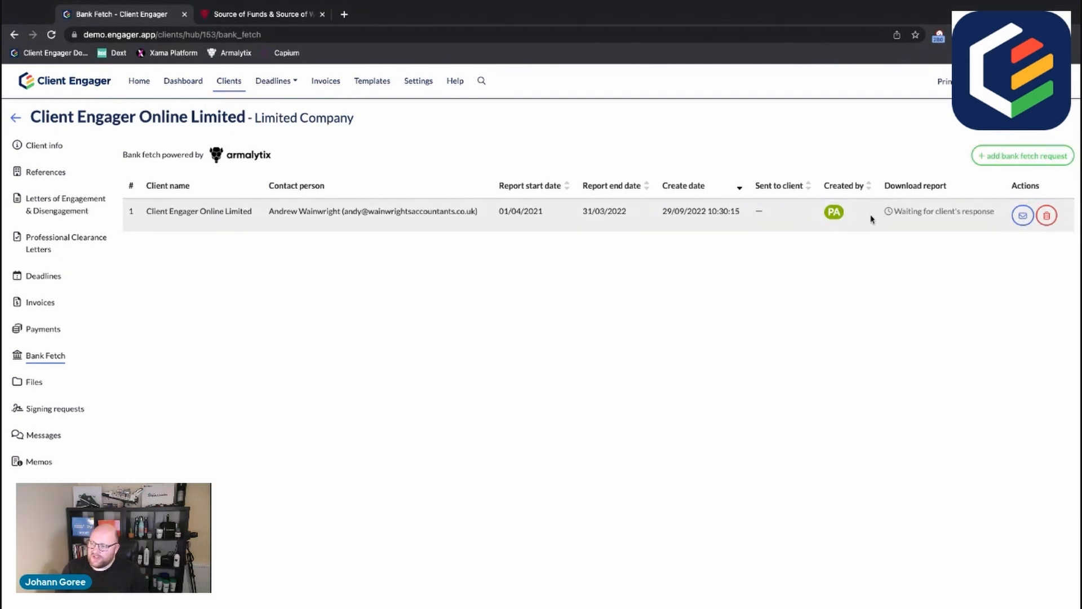
mouse_move(1012, 240)
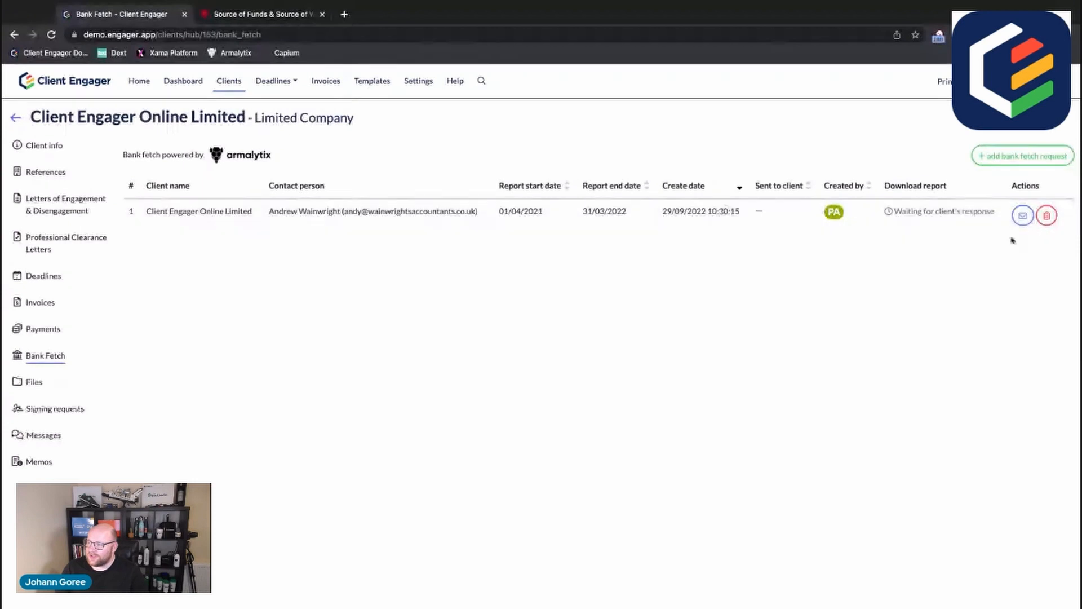
Step: Bring up the pre-filled Bank Fetch Request e-mail and review its body, link and sign-off
click(1022, 214)
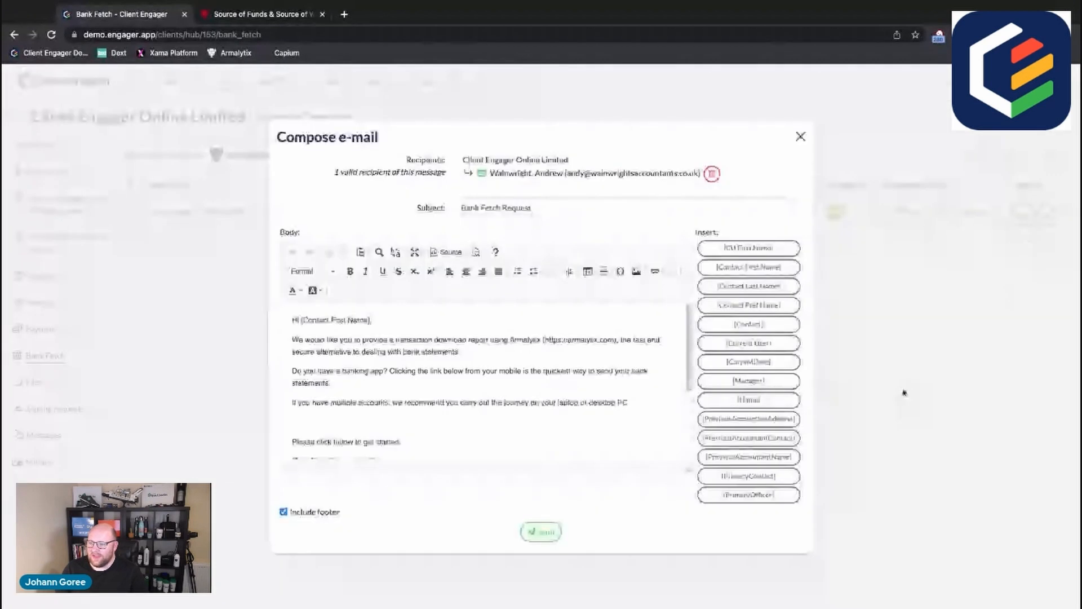
scroll(down, 3)
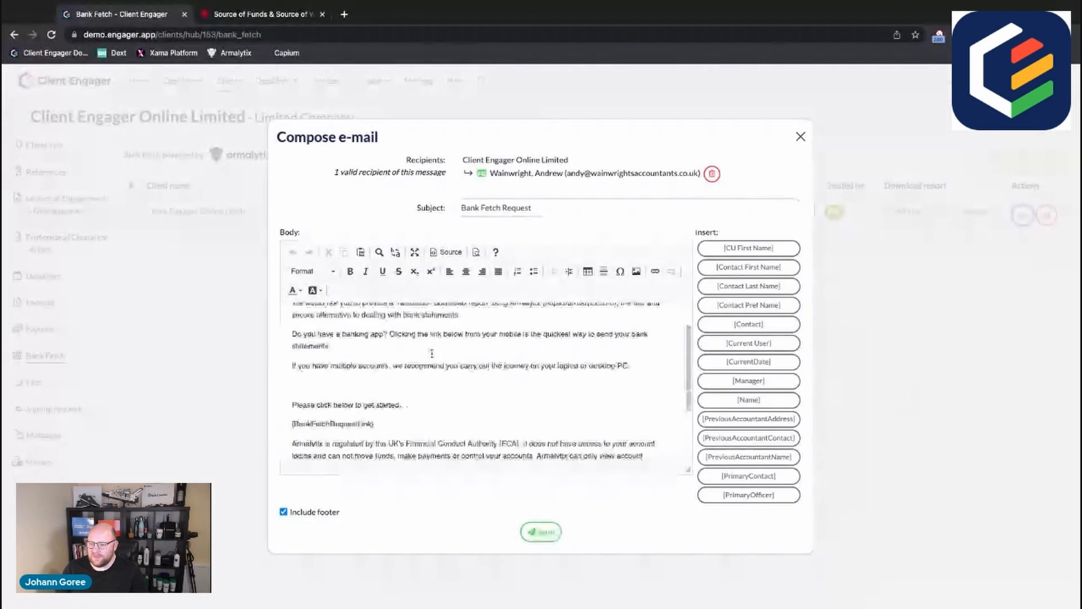
scroll(down, 3)
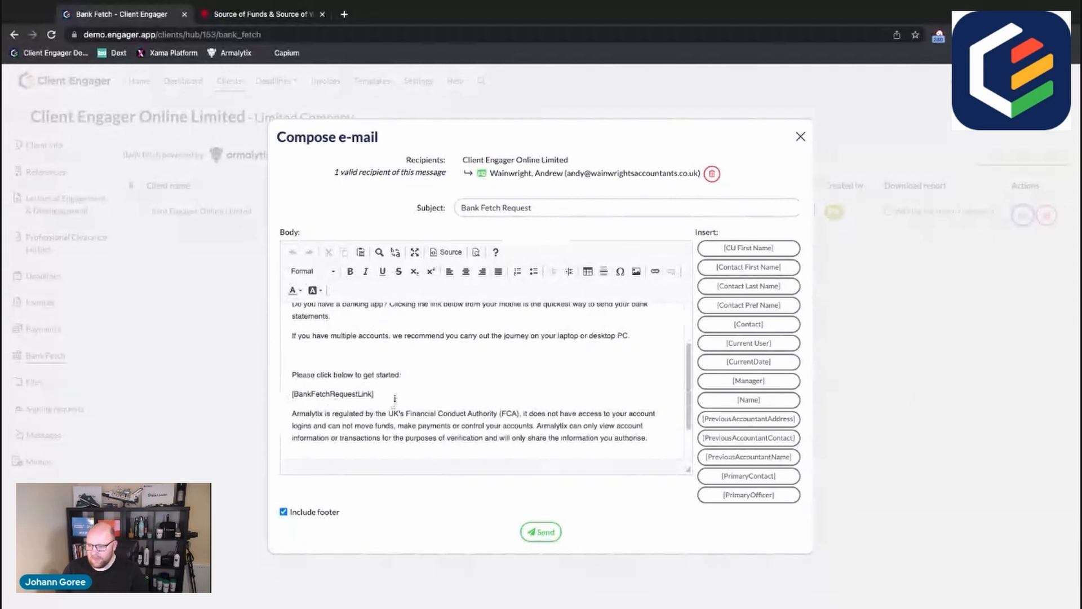
scroll(up, 3)
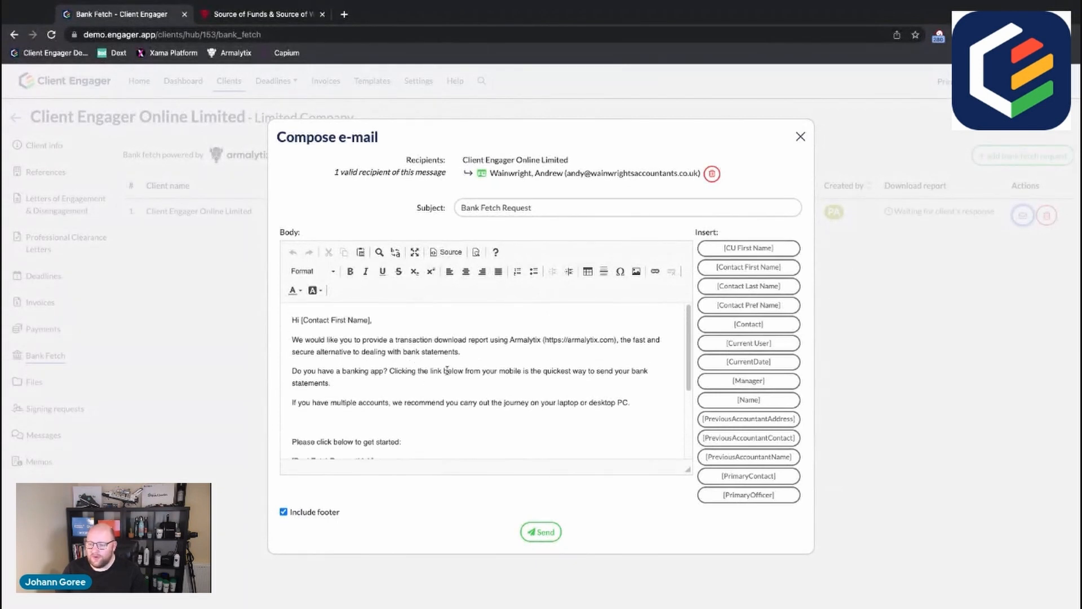
scroll(down, 3)
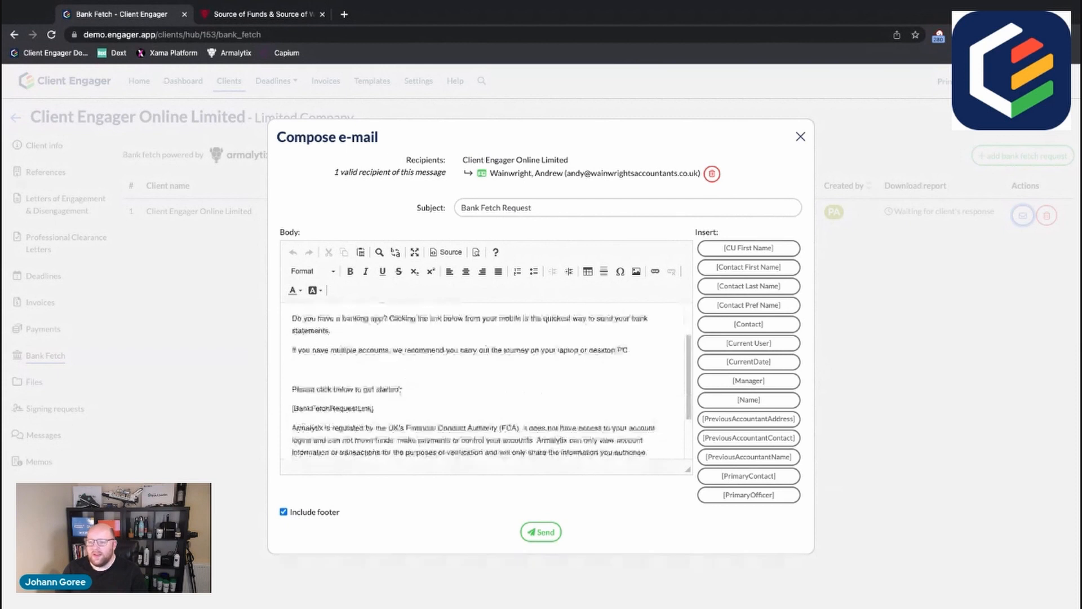
scroll(down, 3)
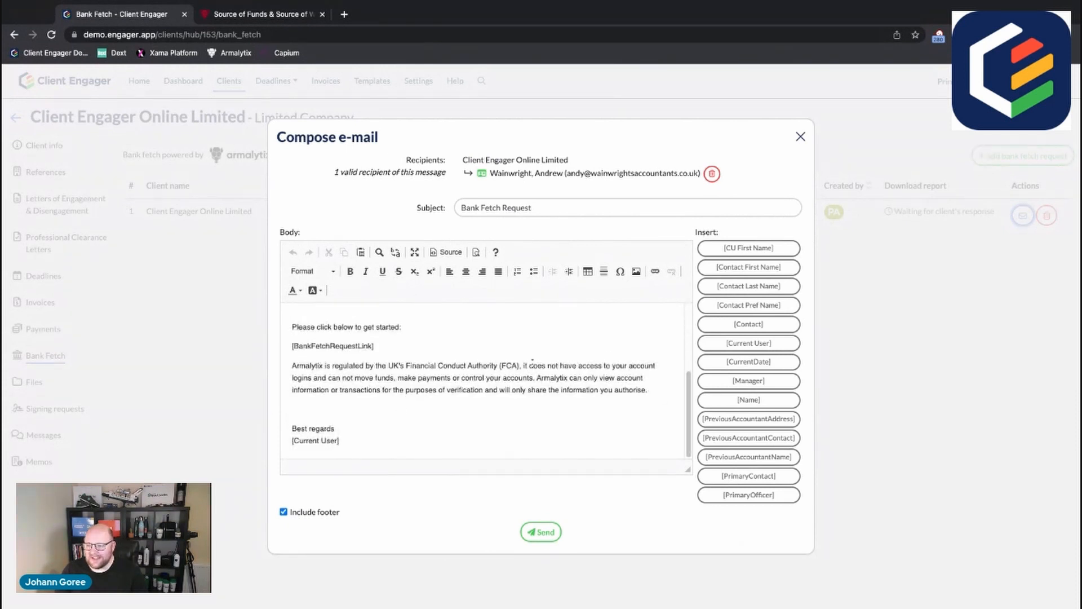
scroll(up, 3)
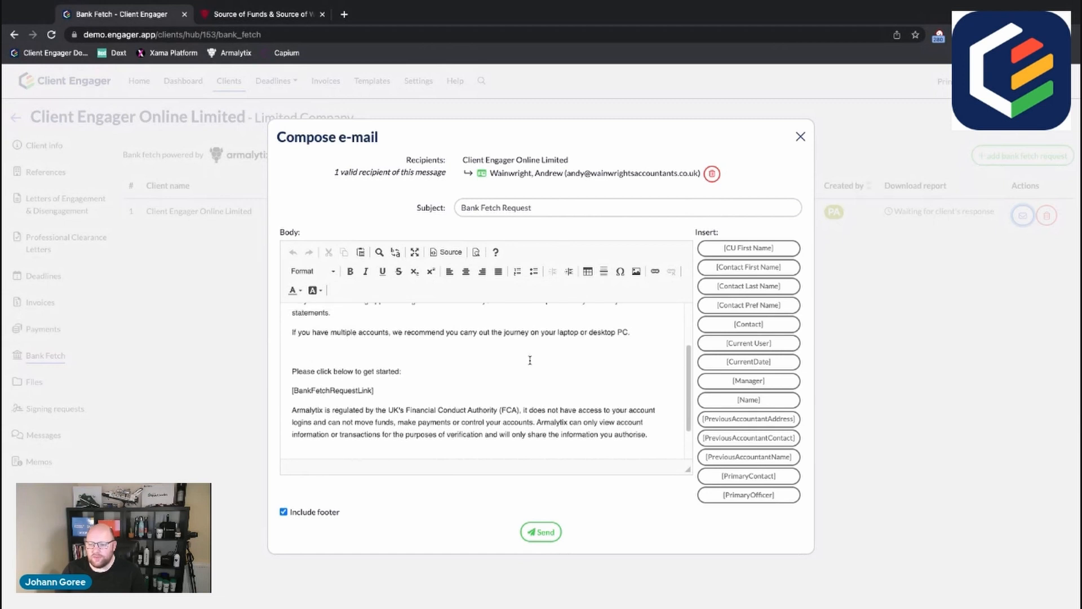
scroll(up, 3)
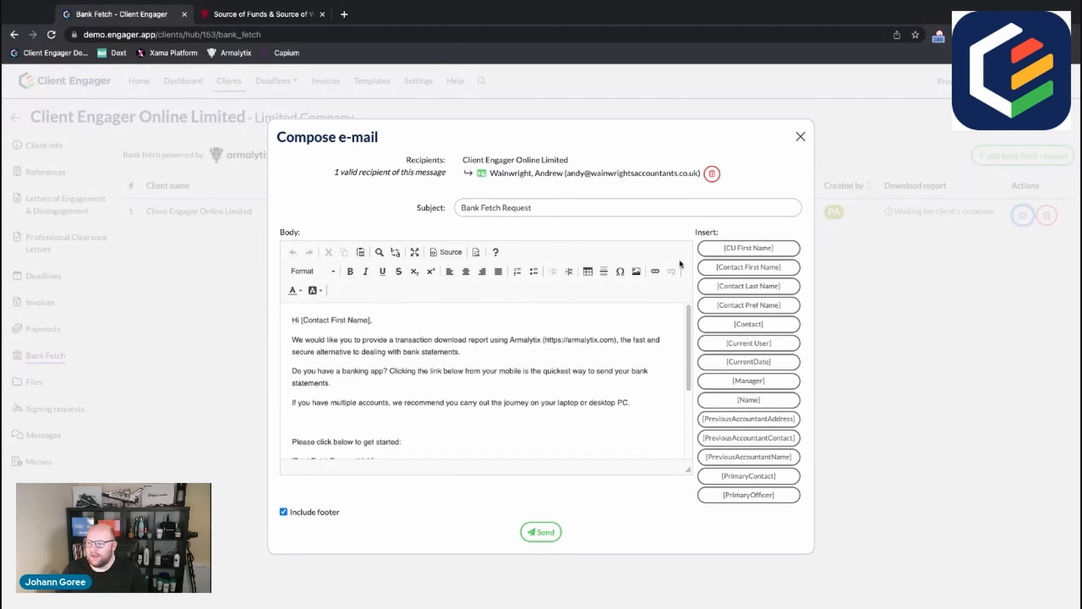
scroll(down, 3)
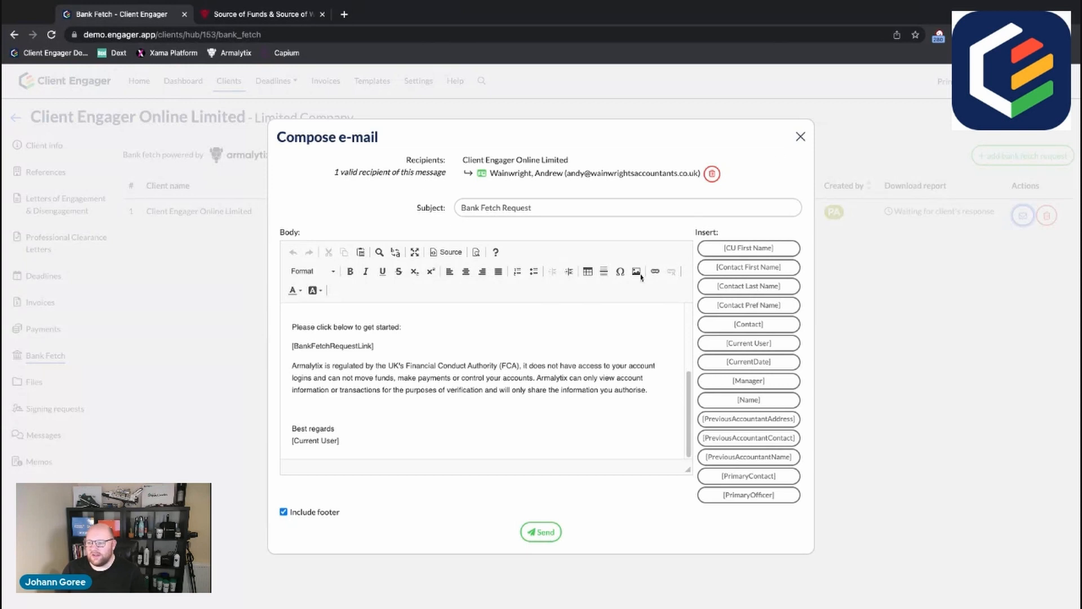
mouse_move(560, 342)
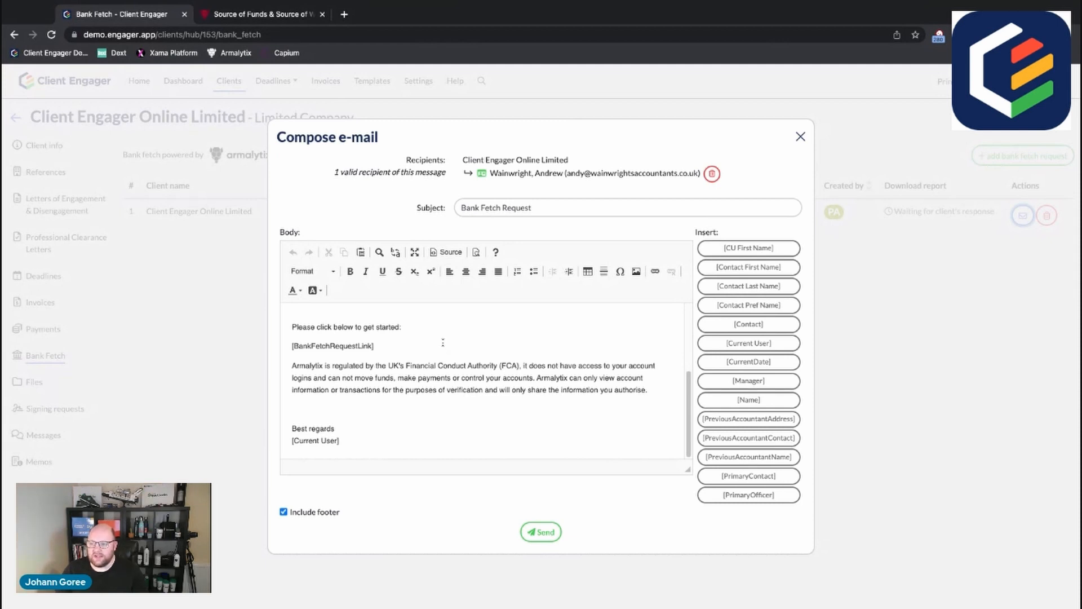
mouse_move(475, 439)
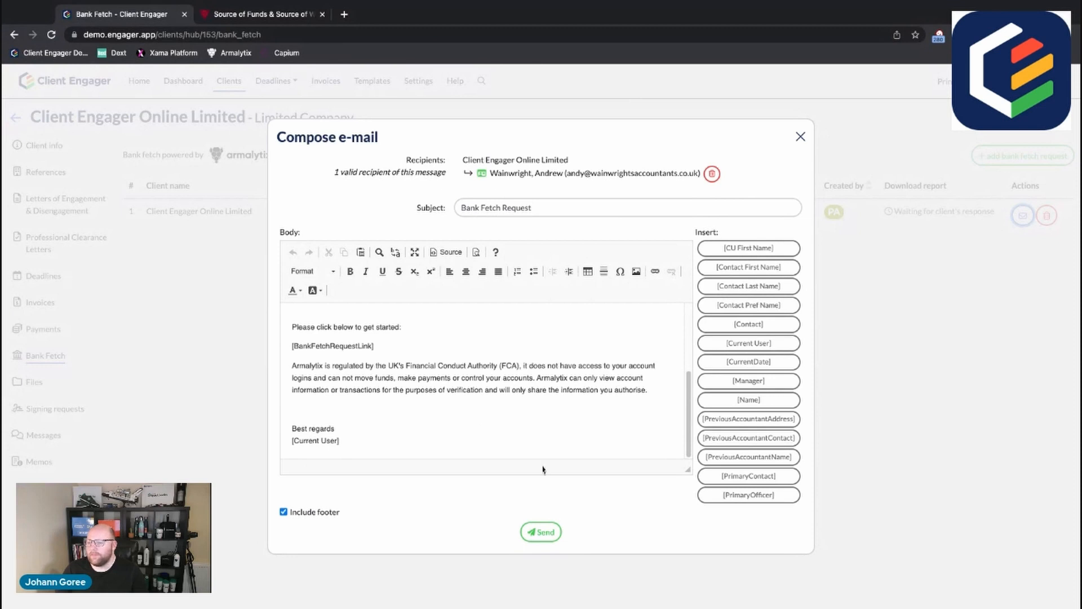
mouse_move(503, 543)
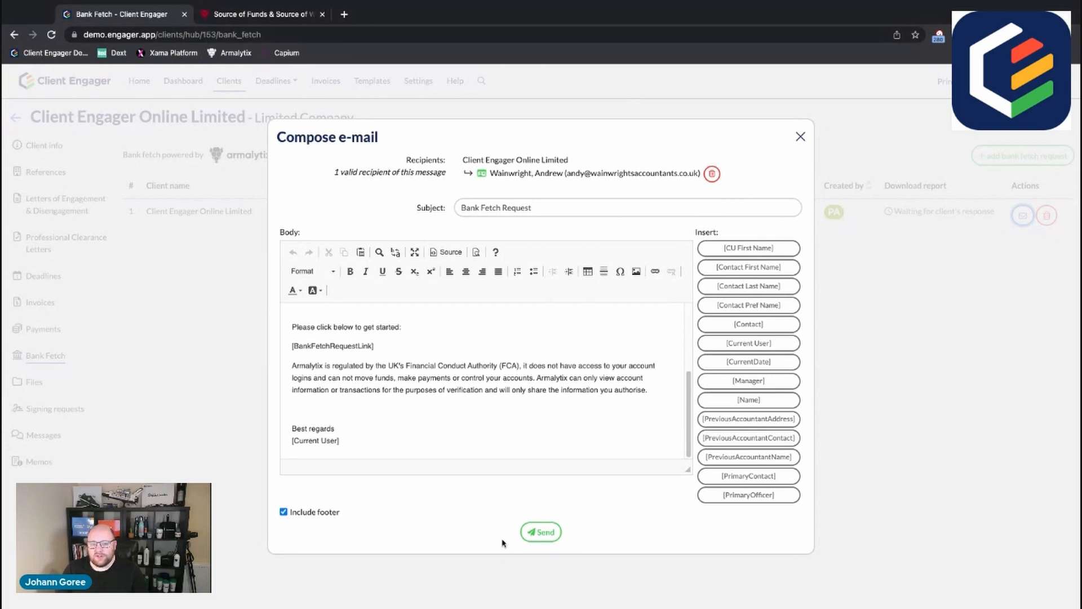
mouse_move(511, 527)
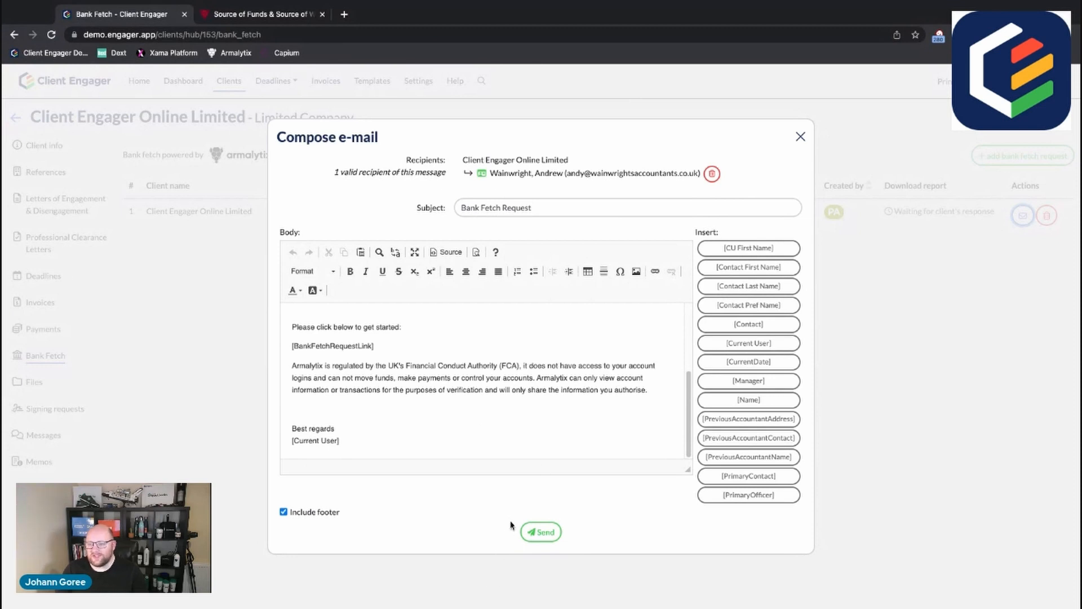
mouse_move(515, 519)
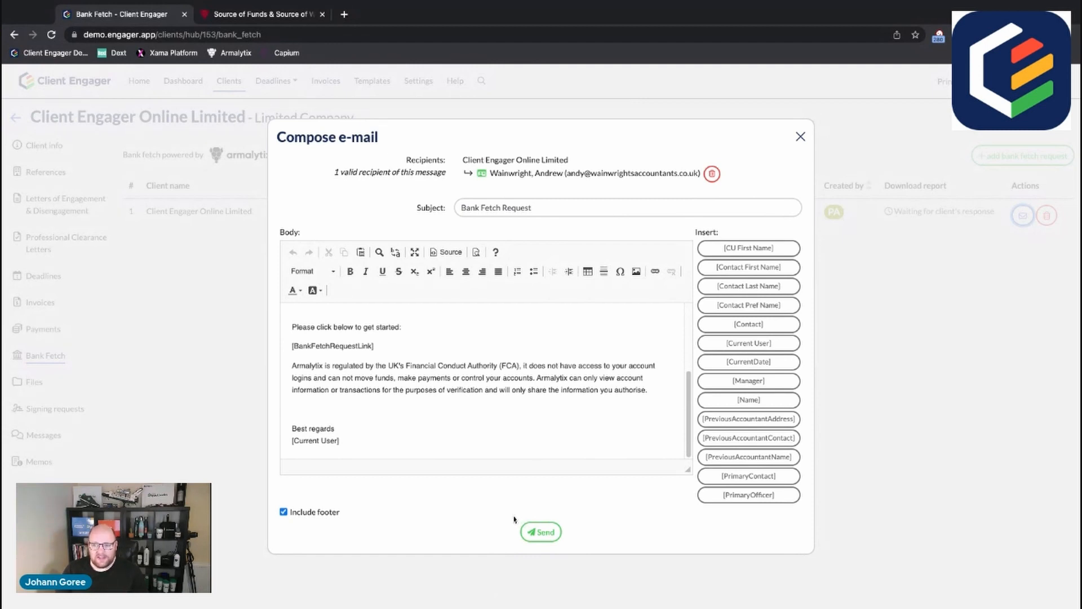
mouse_move(494, 472)
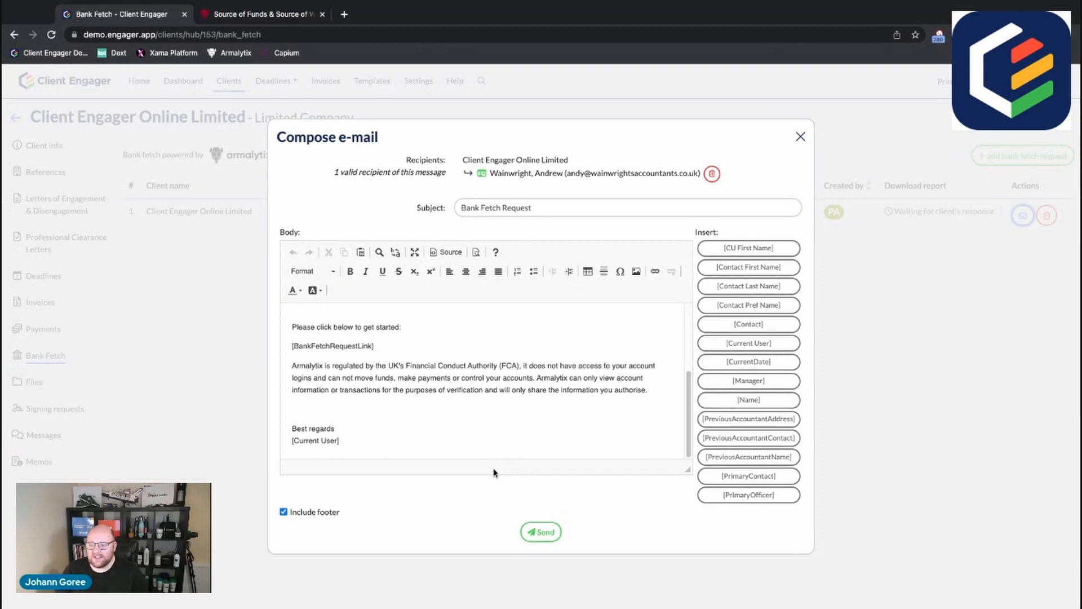
mouse_move(517, 442)
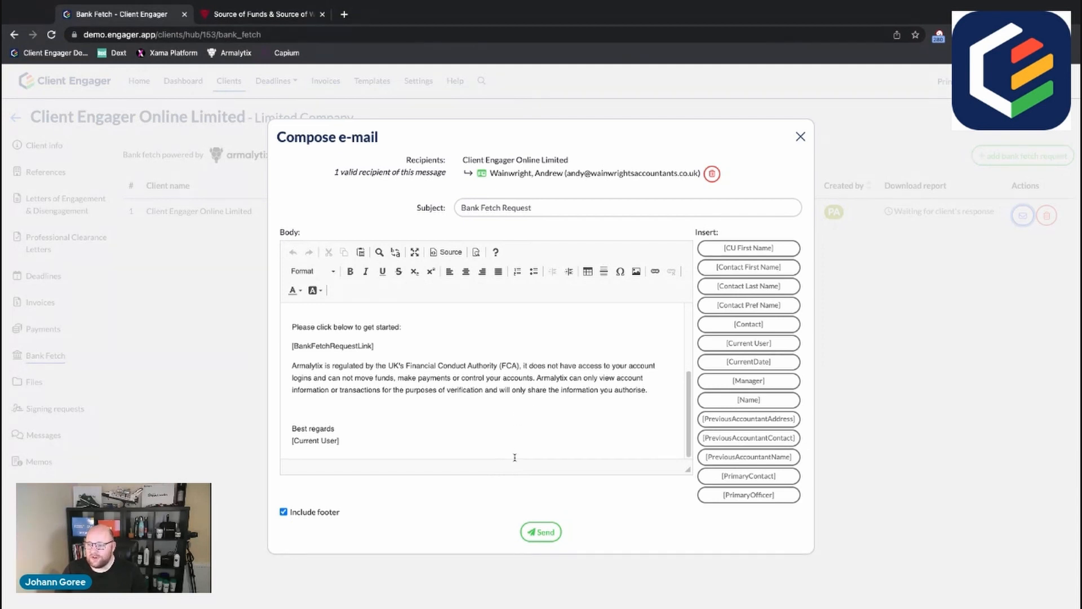
mouse_move(147, 436)
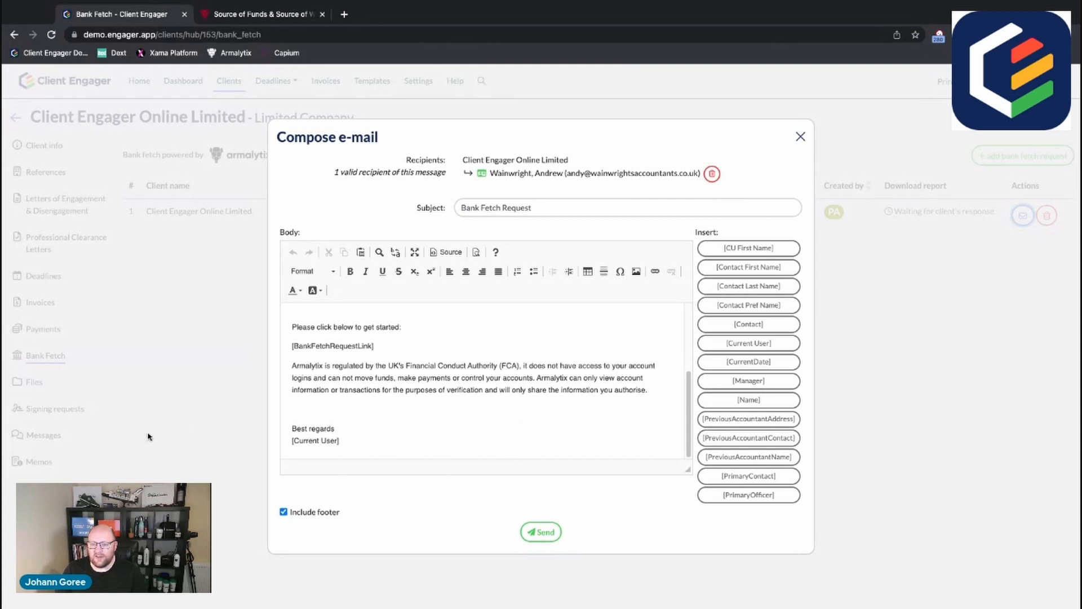